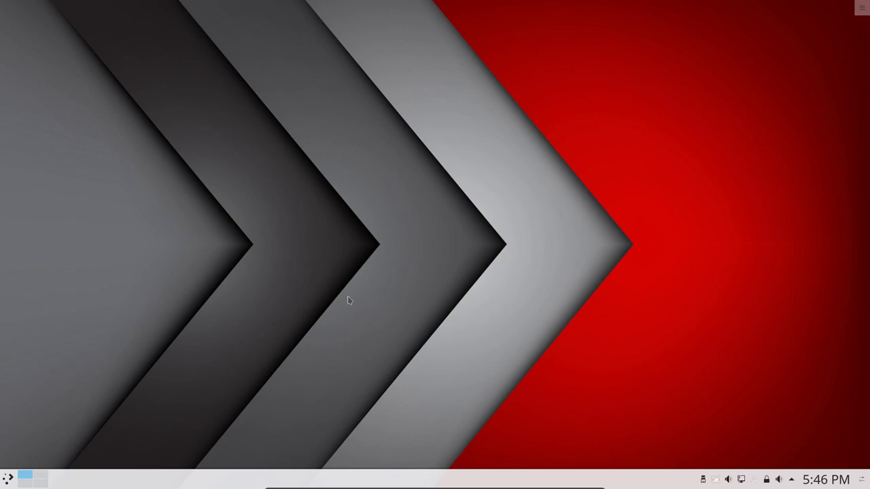
Step: Center and close the neofetch Konsole window, then reboot from the launcher's Leave tab
{"action": "left_click", "coordinate": [21, 479]}
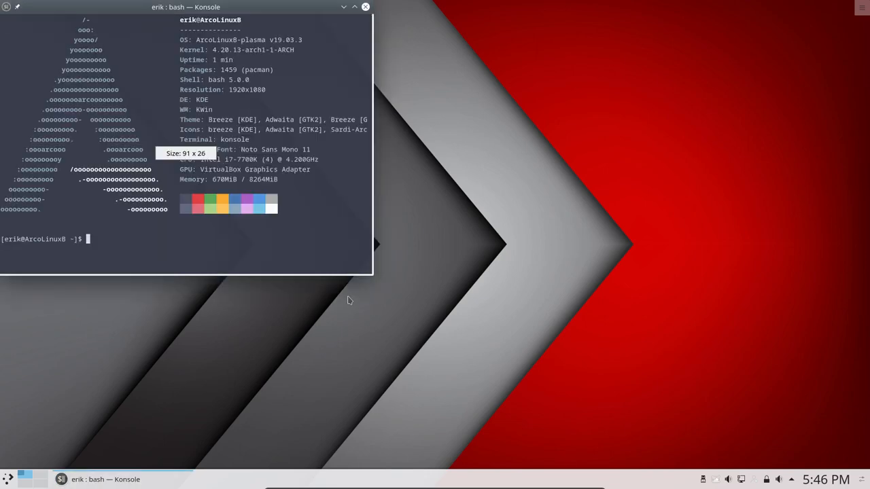
{"action": "left_click_drag", "start_coordinate": [185, 6], "coordinate": [498, 124]}
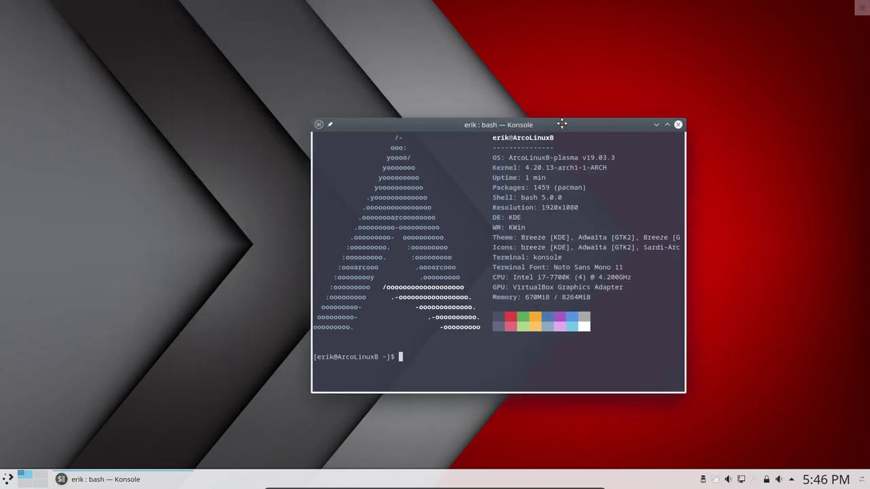
{"action": "left_click_drag", "start_coordinate": [498, 124], "coordinate": [407, 85]}
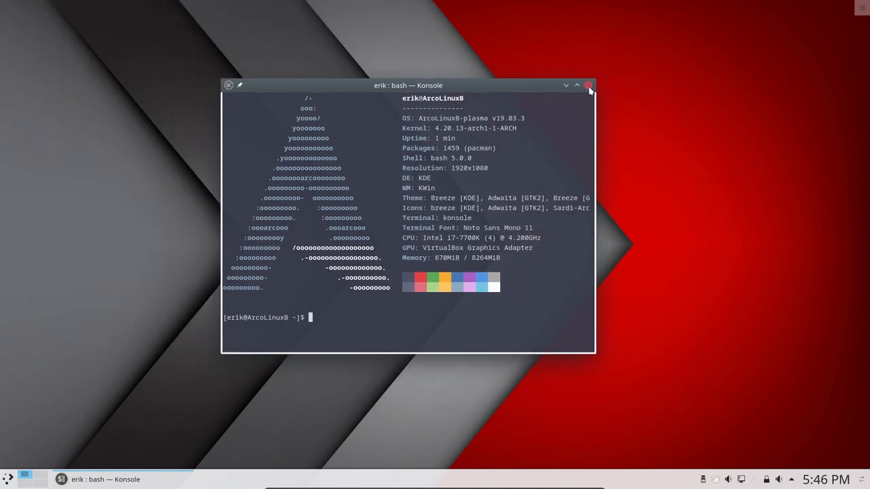
{"action": "left_click", "coordinate": [588, 85]}
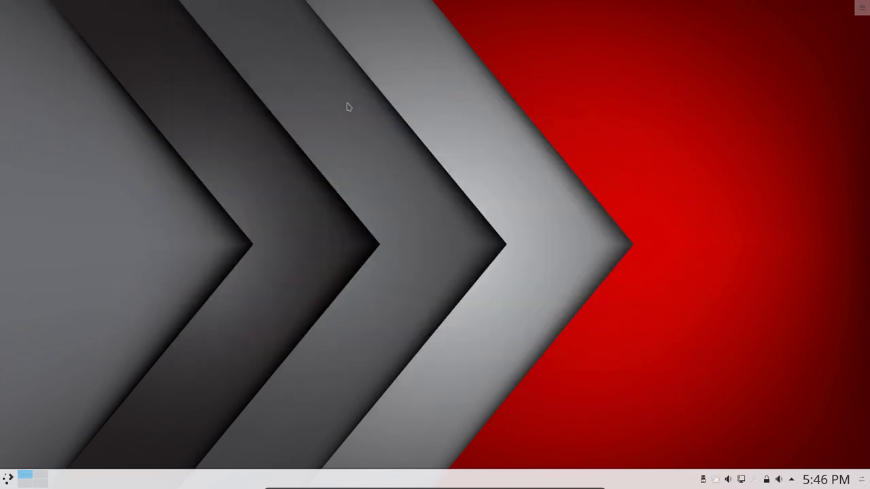
{"action": "mouse_move", "coordinate": [31, 453]}
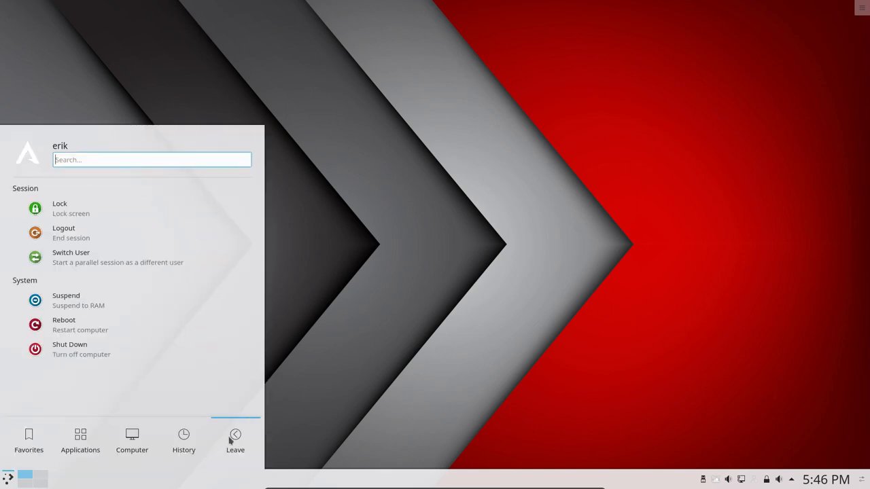
{"action": "left_click", "coordinate": [63, 228]}
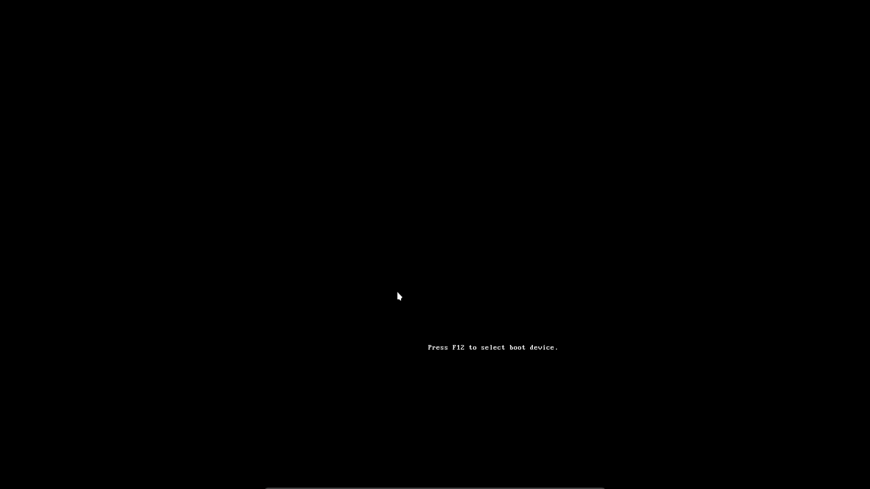
Step: Select 'Boot existing OS' in the ArcoLinux boot menu and start booting
{"action": "key", "text": "f12"}
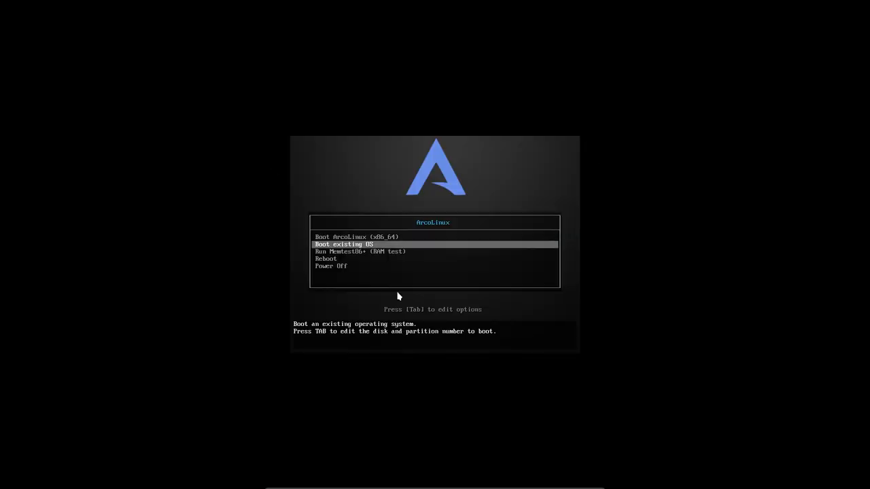
{"action": "key", "text": "Return"}
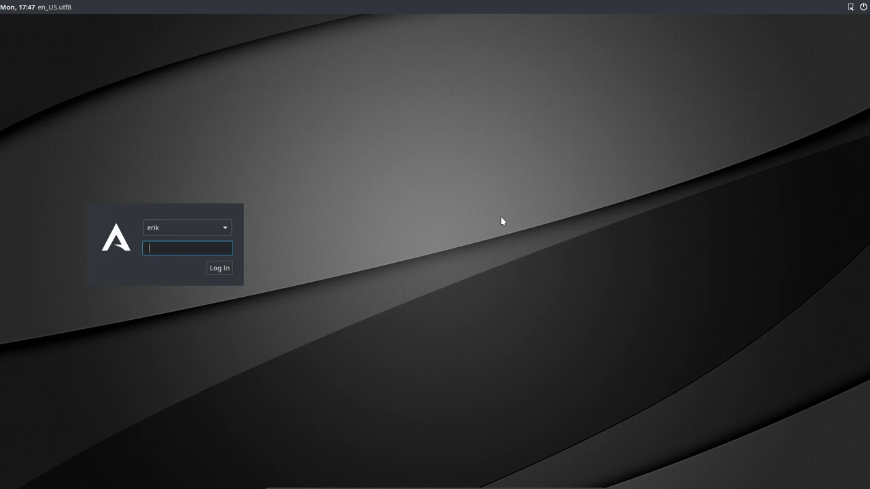
{"action": "mouse_move", "coordinate": [94, 208]}
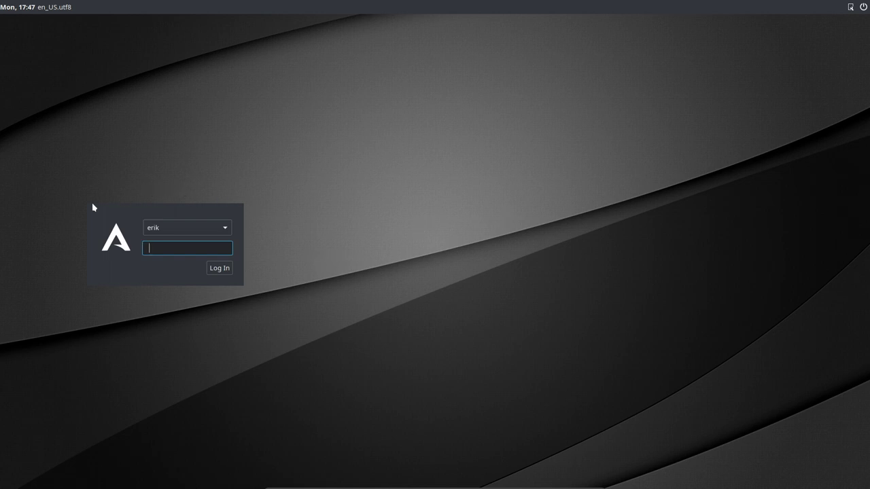
{"action": "mouse_move", "coordinate": [237, 261]}
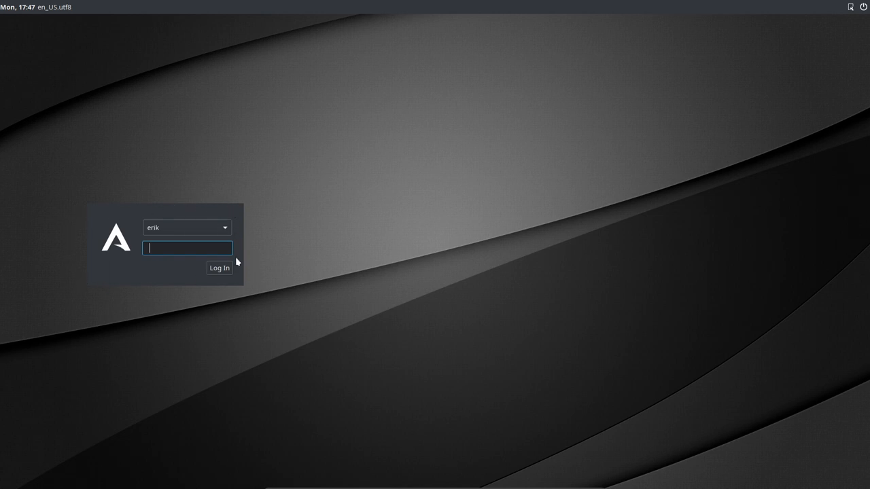
{"action": "mouse_move", "coordinate": [184, 282]}
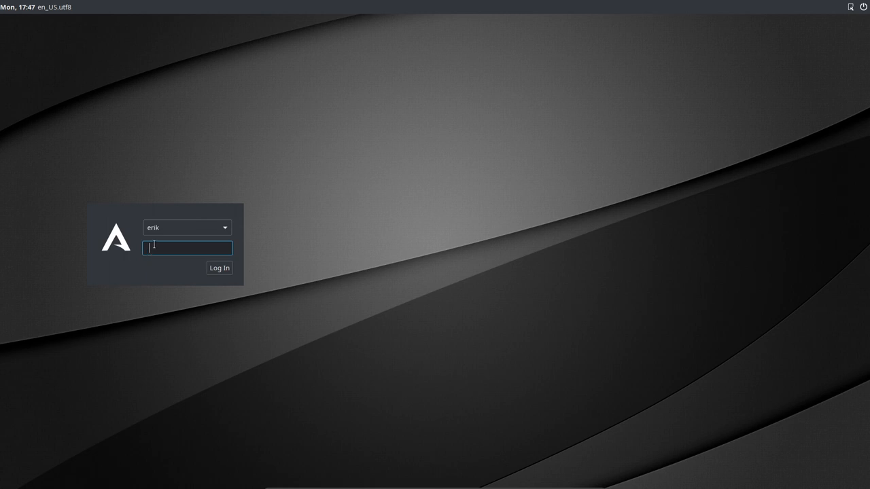
Step: Log in to Plasma through SDDM and launch System Settings from the launcher
{"action": "left_click", "coordinate": [219, 268]}
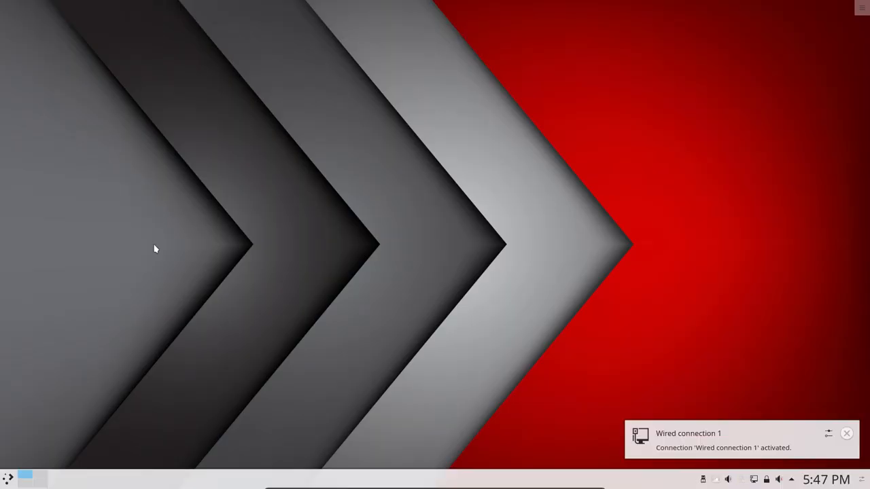
{"action": "mouse_move", "coordinate": [719, 324]}
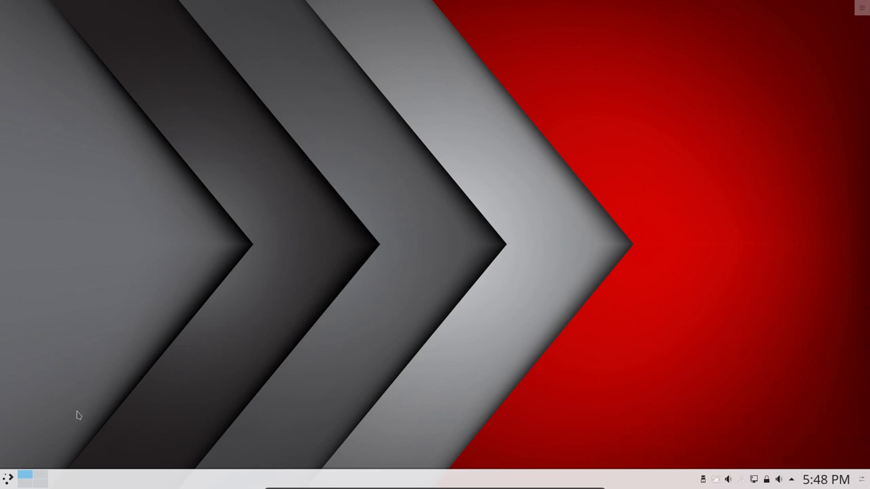
{"action": "left_click", "coordinate": [8, 478]}
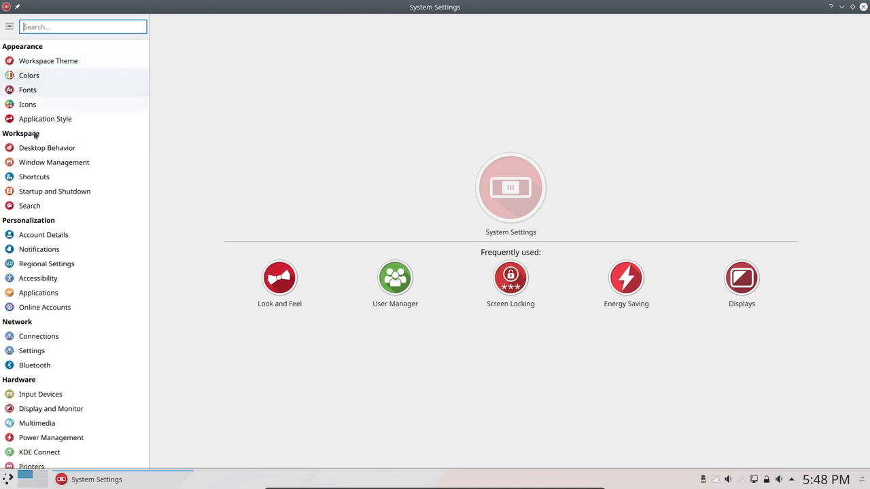
Step: Browse Workspace Theme's Look and Feel, Plasma Theme, then Splash Screen pages
{"action": "left_click", "coordinate": [48, 61]}
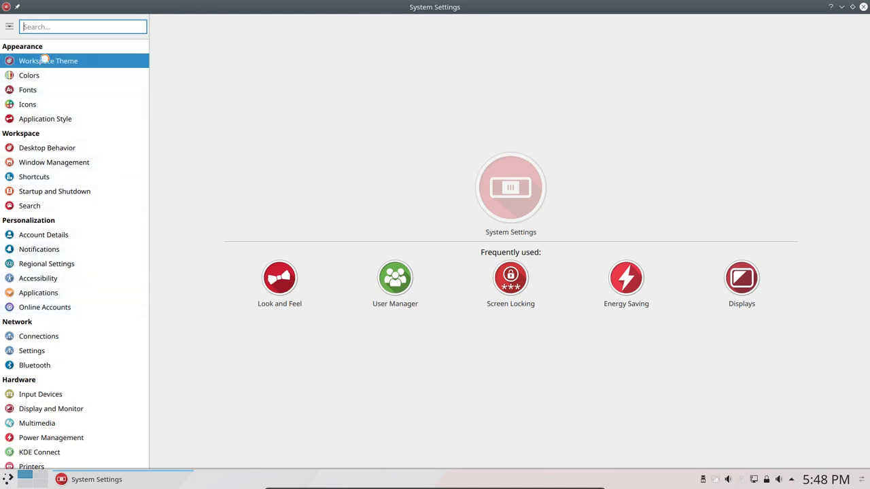
{"action": "left_click", "coordinate": [49, 60]}
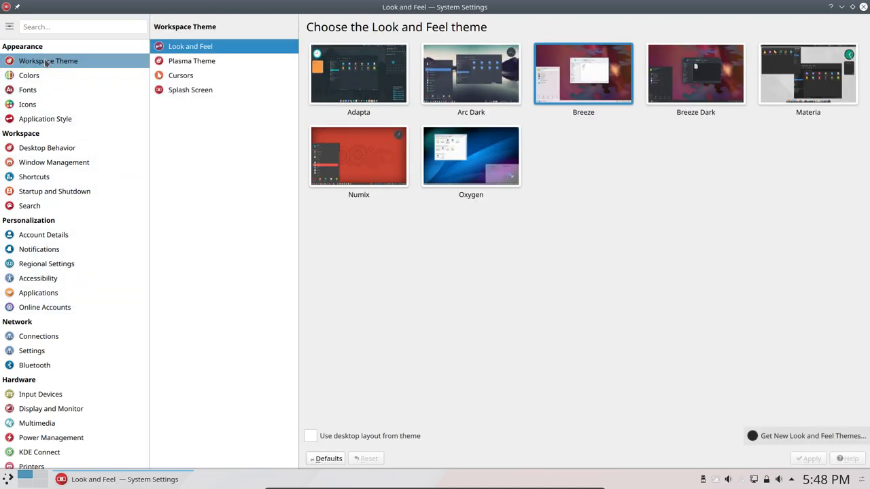
{"action": "left_click", "coordinate": [358, 155]}
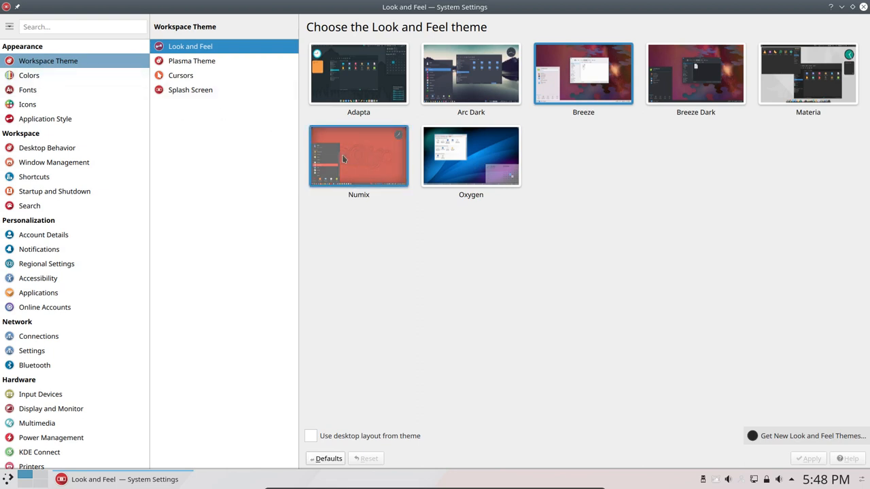
{"action": "mouse_move", "coordinate": [348, 165]}
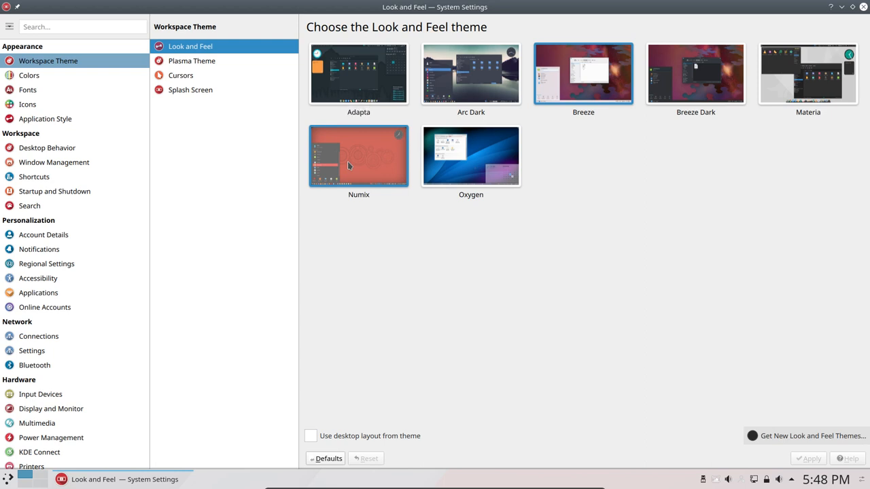
{"action": "left_click", "coordinate": [192, 60]}
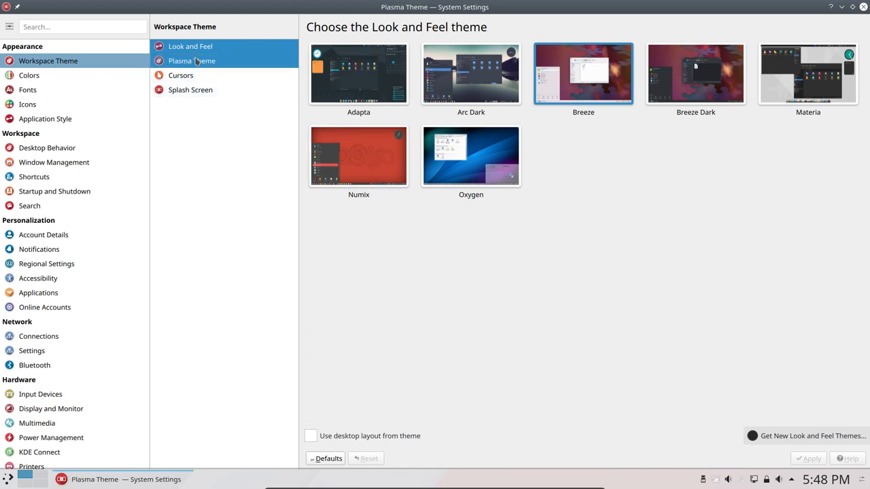
{"action": "left_click", "coordinate": [190, 60]}
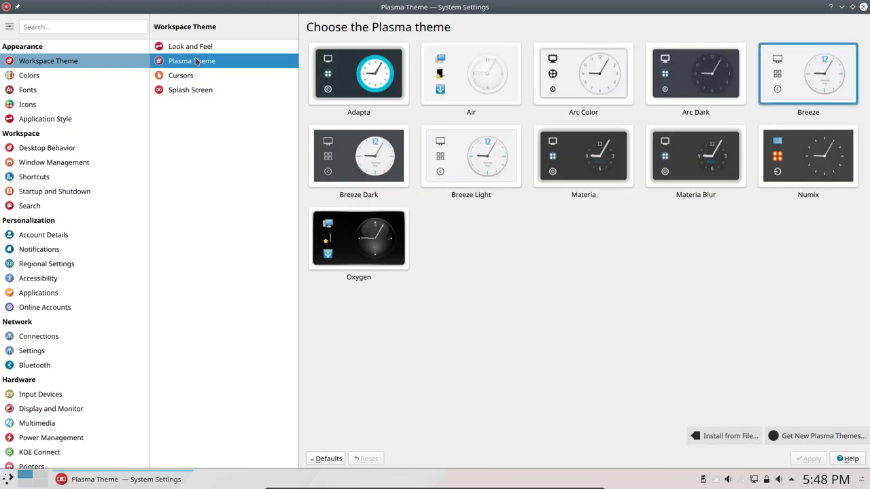
{"action": "mouse_move", "coordinate": [180, 76]}
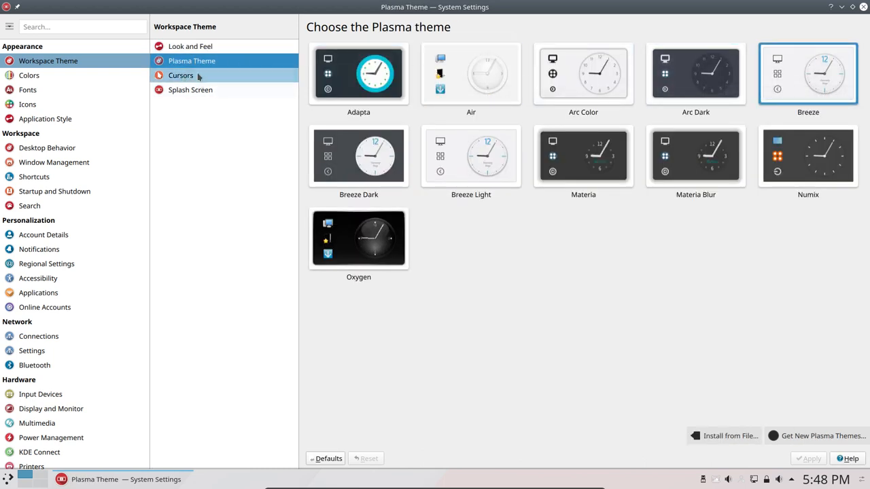
{"action": "left_click", "coordinate": [190, 89]}
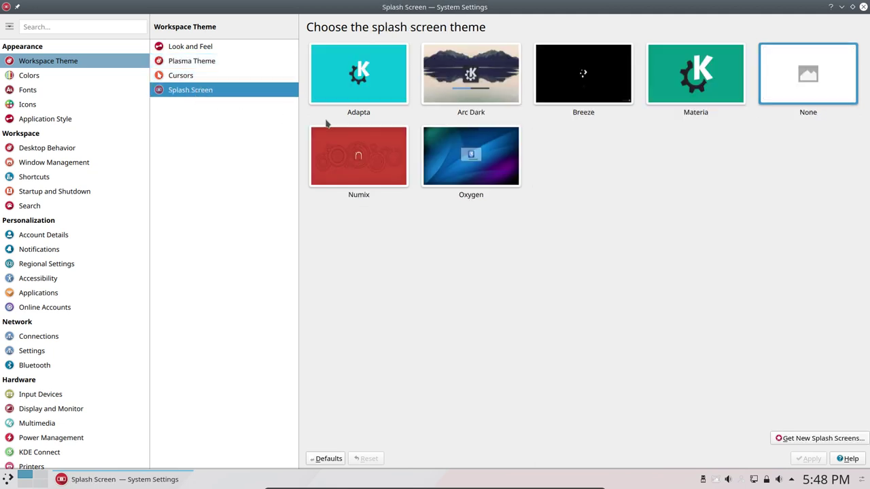
{"action": "mouse_move", "coordinate": [807, 88]}
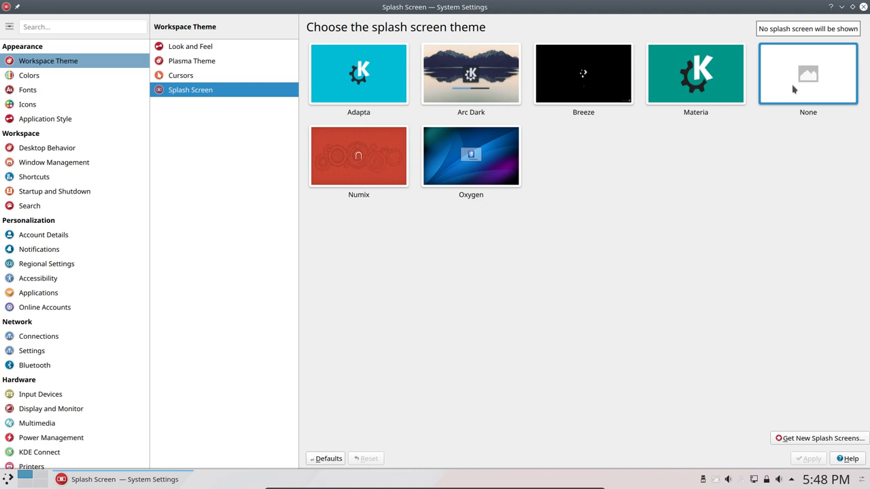
{"action": "mouse_move", "coordinate": [402, 89]}
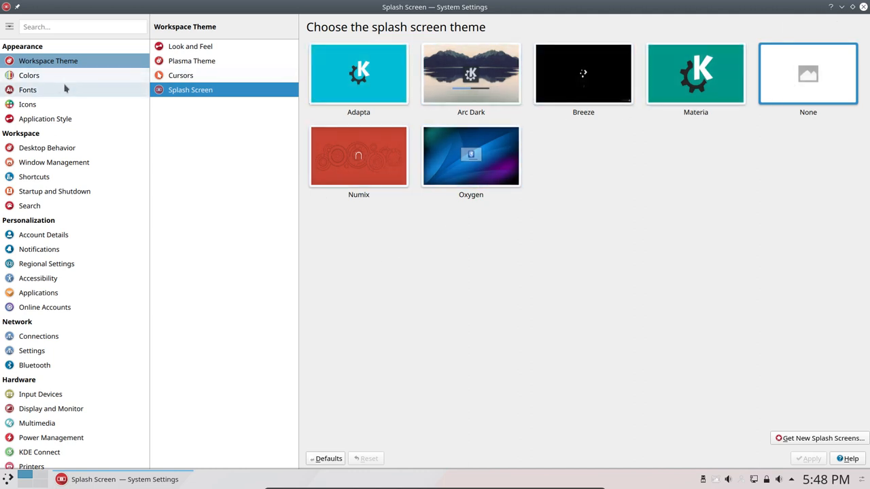
Step: Browse Colors, Fonts and Icons, then show GNOME/GTK Application Style with Breeze and Sardi Arc
{"action": "left_click", "coordinate": [29, 75]}
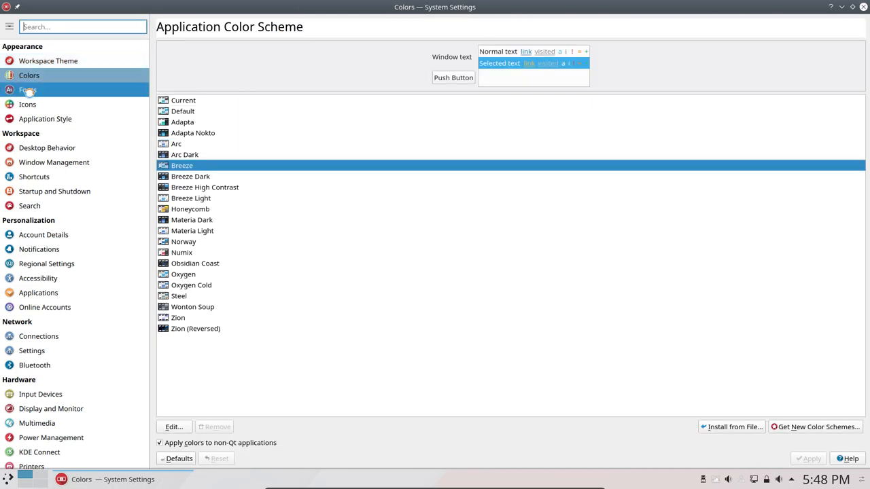
{"action": "left_click", "coordinate": [27, 104]}
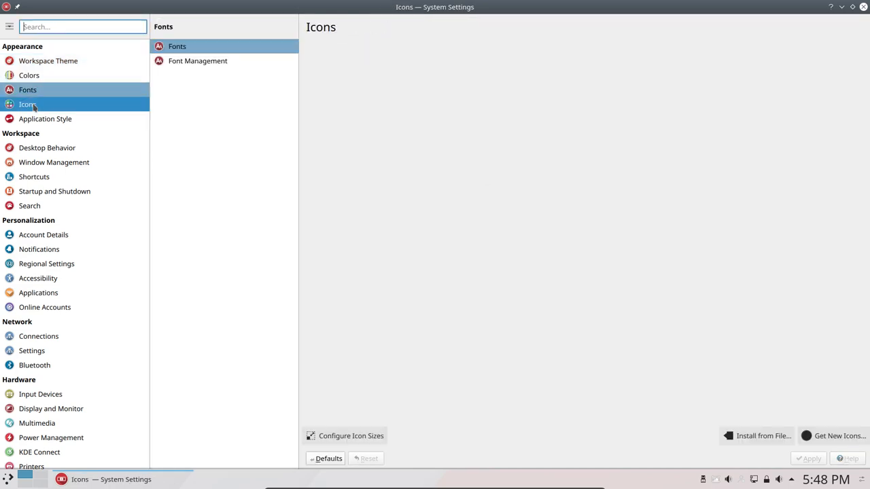
{"action": "left_click", "coordinate": [28, 104]}
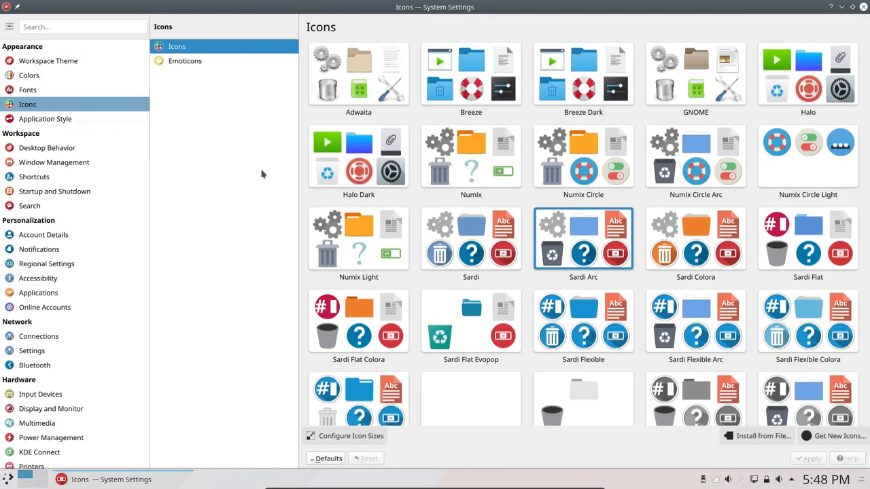
{"action": "left_click", "coordinate": [45, 119]}
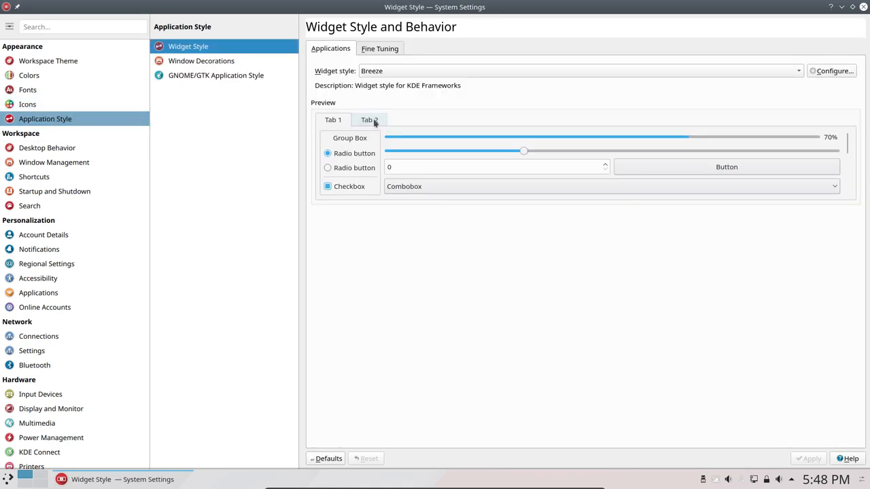
{"action": "mouse_move", "coordinate": [216, 75]}
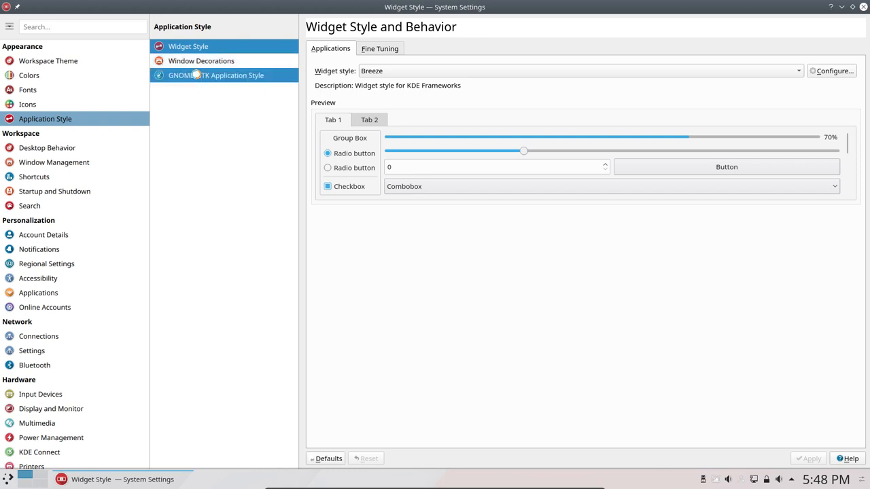
{"action": "left_click", "coordinate": [216, 76]}
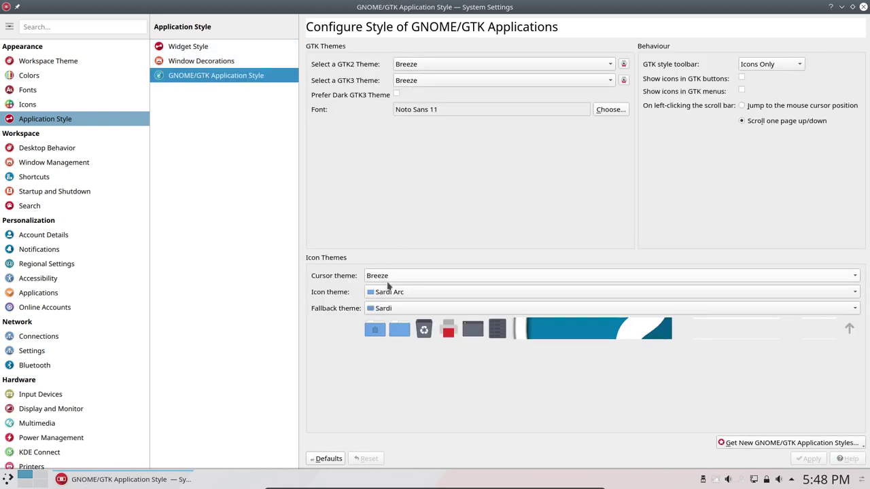
{"action": "mouse_move", "coordinate": [389, 312]}
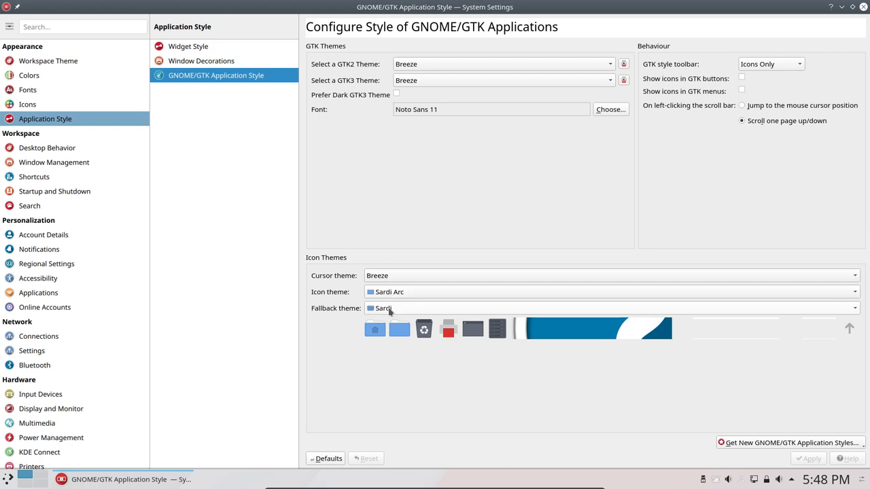
{"action": "mouse_move", "coordinate": [47, 148]}
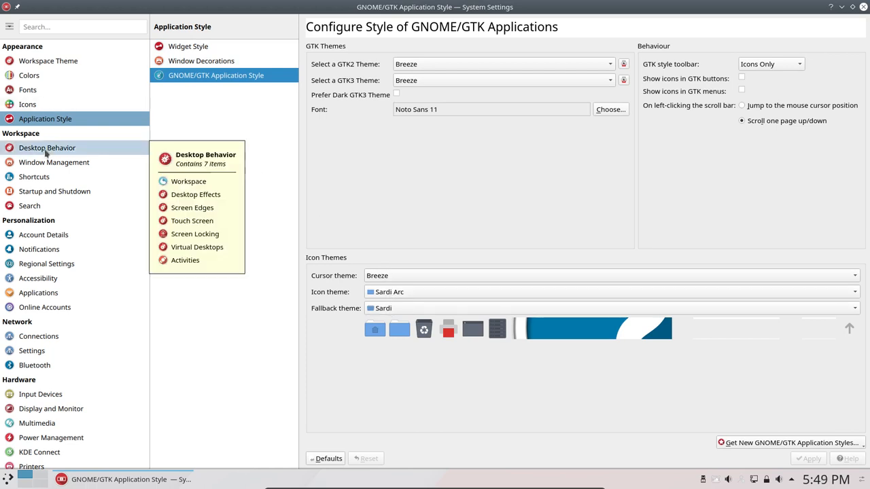
Step: Open Desktop Behavior's Desktop Effects and scroll through effects like Desktop Cube and Present Windows
{"action": "left_click", "coordinate": [47, 147]}
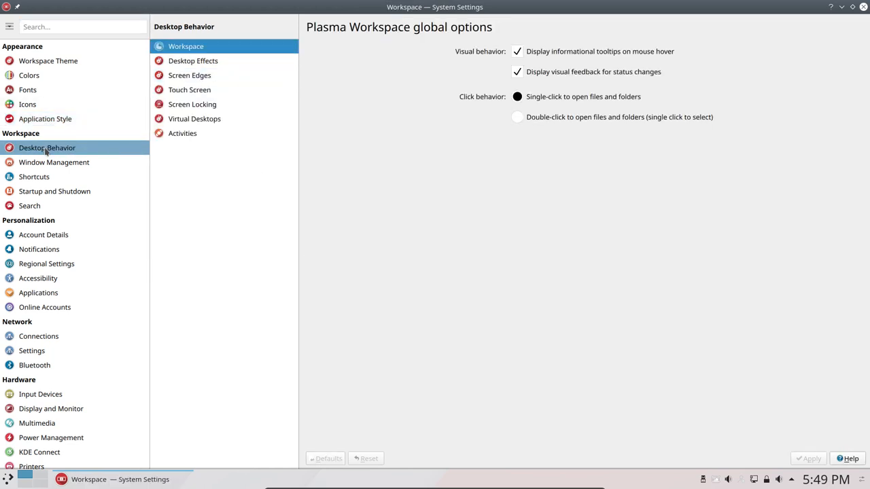
{"action": "left_click", "coordinate": [193, 61]}
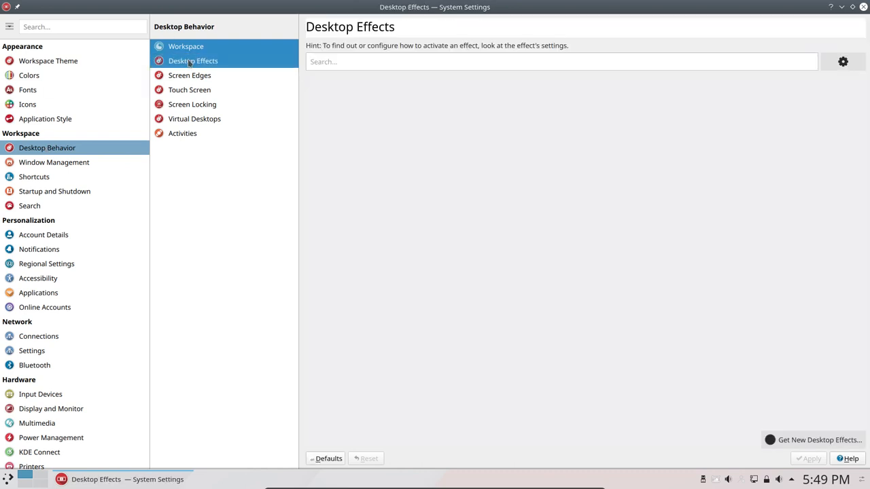
{"action": "left_click", "coordinate": [193, 61]}
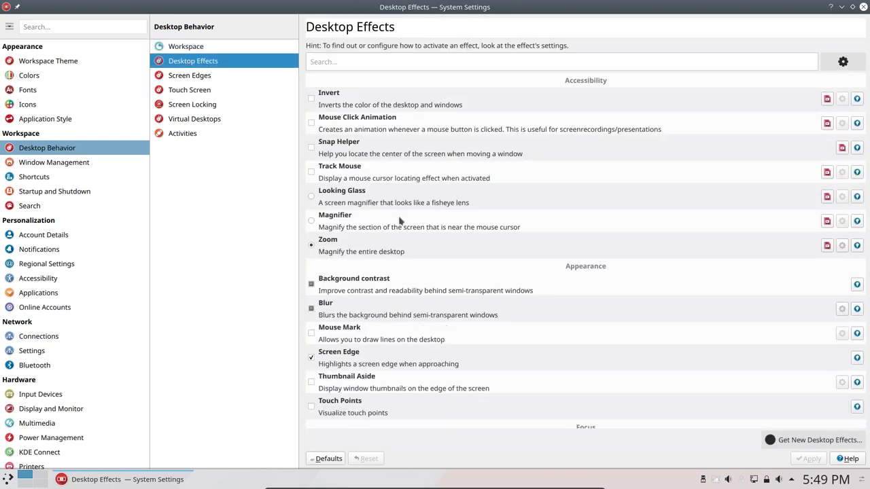
{"action": "scroll", "scroll_direction": "down", "scroll_amount": 3}
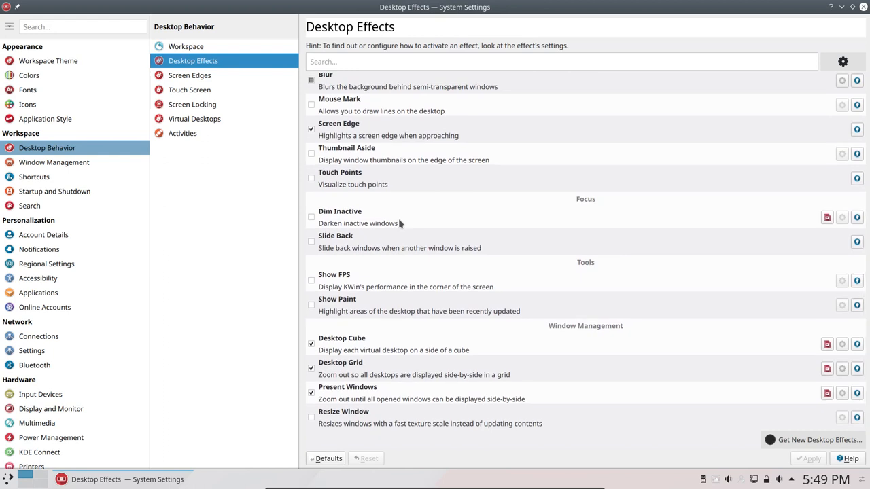
{"action": "mouse_move", "coordinate": [343, 347]}
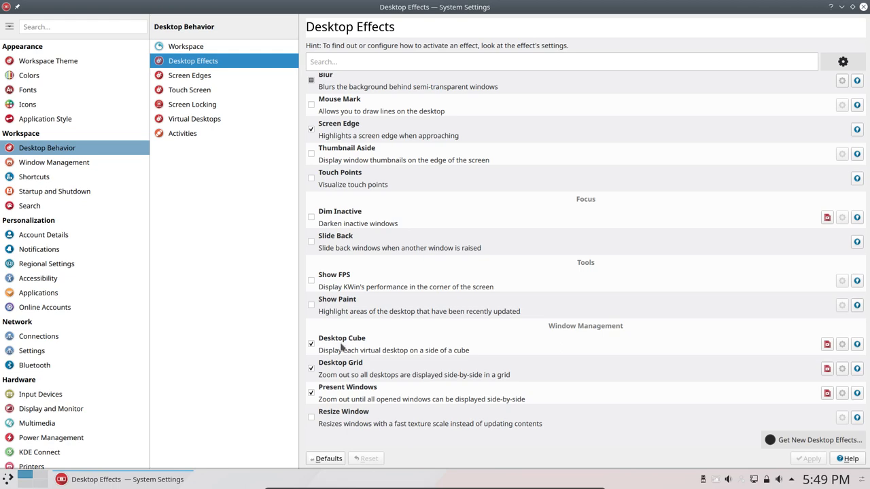
{"action": "scroll", "scroll_direction": "up", "scroll_amount": 3}
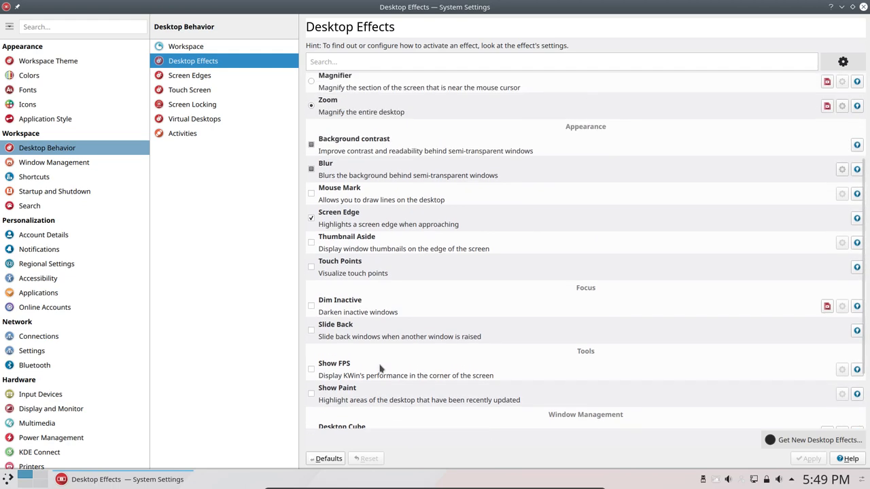
{"action": "scroll", "scroll_direction": "down", "scroll_amount": 3}
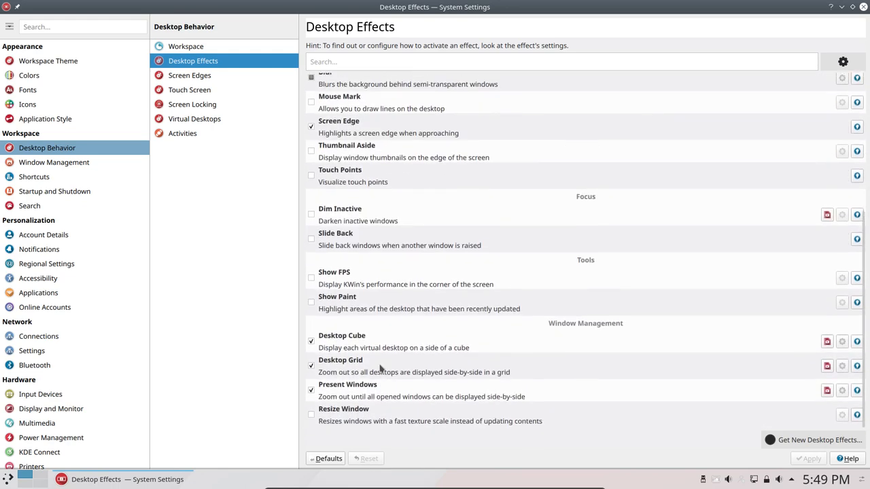
{"action": "scroll", "scroll_direction": "up", "scroll_amount": 3}
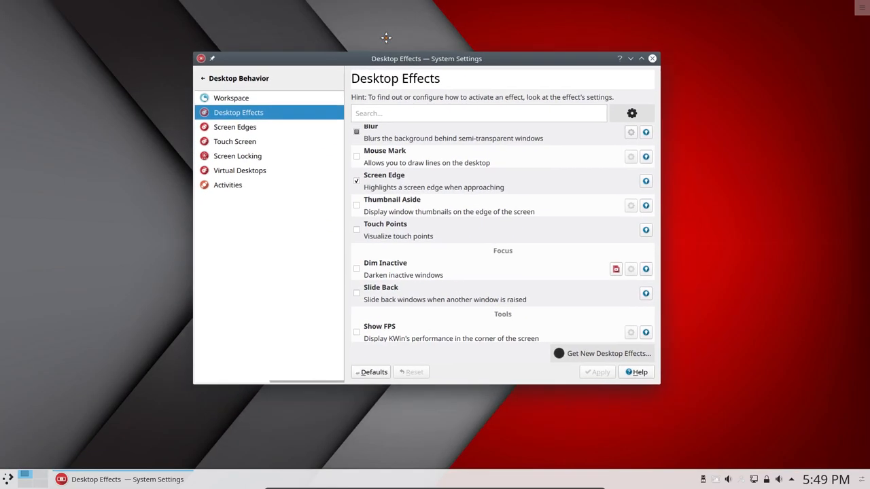
{"action": "left_click_drag", "start_coordinate": [426, 58], "coordinate": [445, 110]}
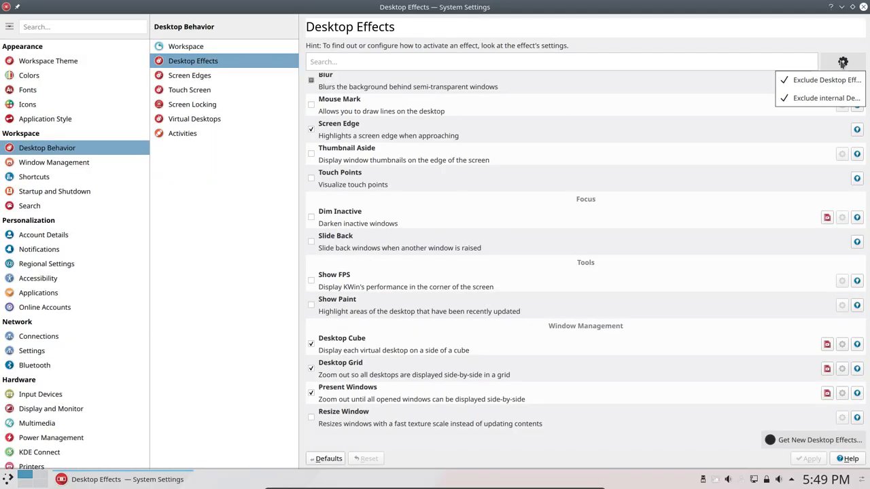
{"action": "mouse_move", "coordinate": [828, 88]}
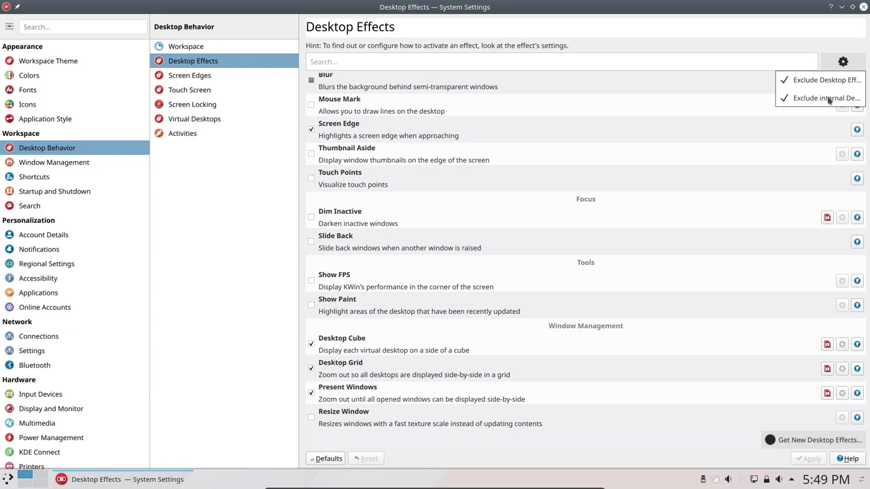
{"action": "mouse_move", "coordinate": [635, 33]}
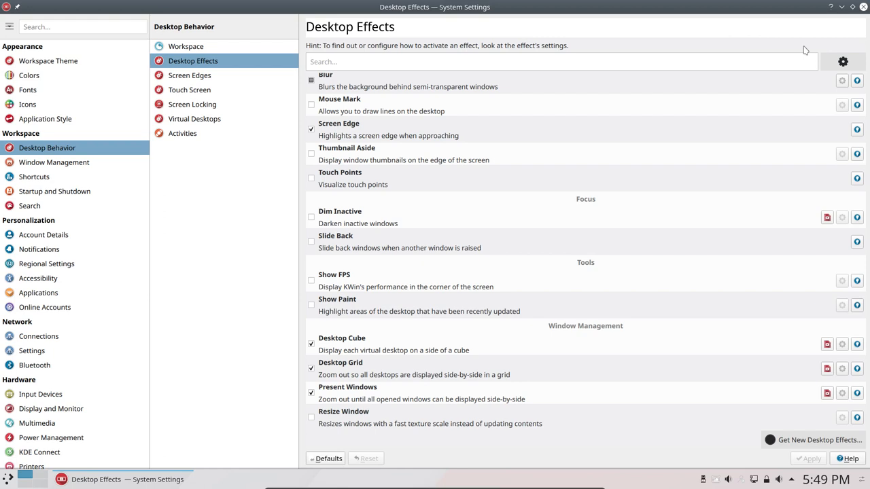
{"action": "mouse_move", "coordinate": [361, 163]}
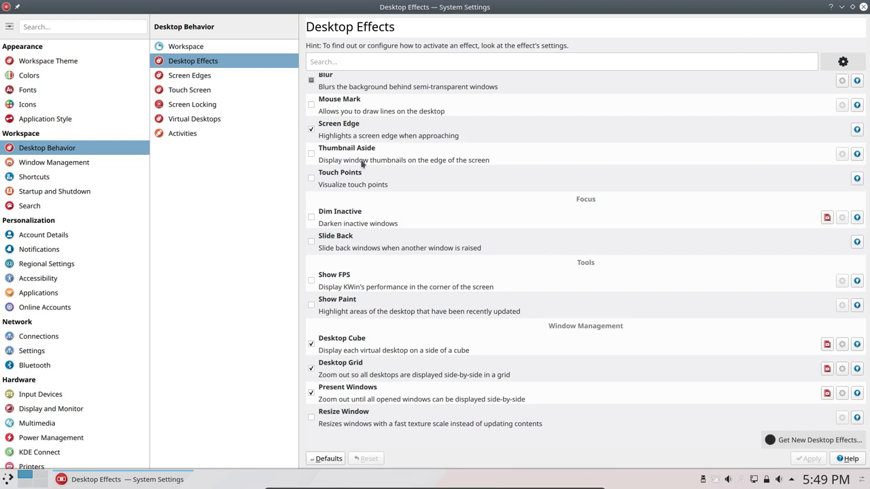
{"action": "mouse_move", "coordinate": [356, 303]}
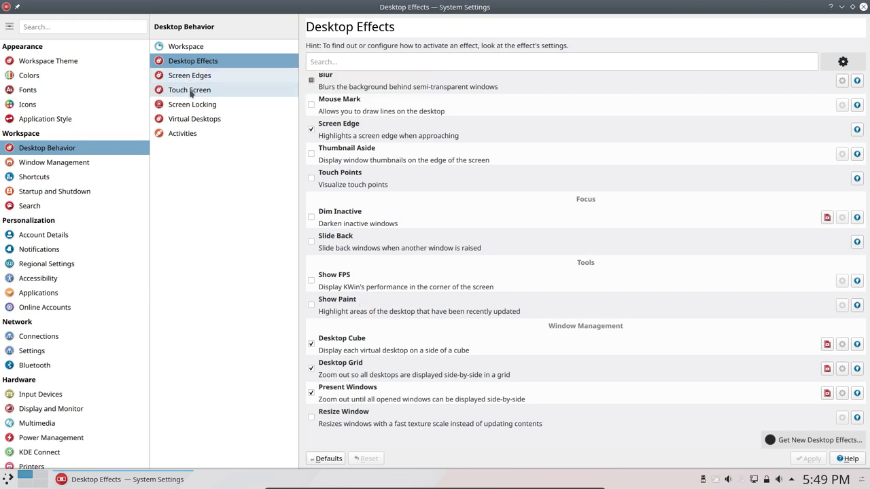
Step: Show the four two-row virtual desktops and list the switching animation options
{"action": "left_click", "coordinate": [194, 118]}
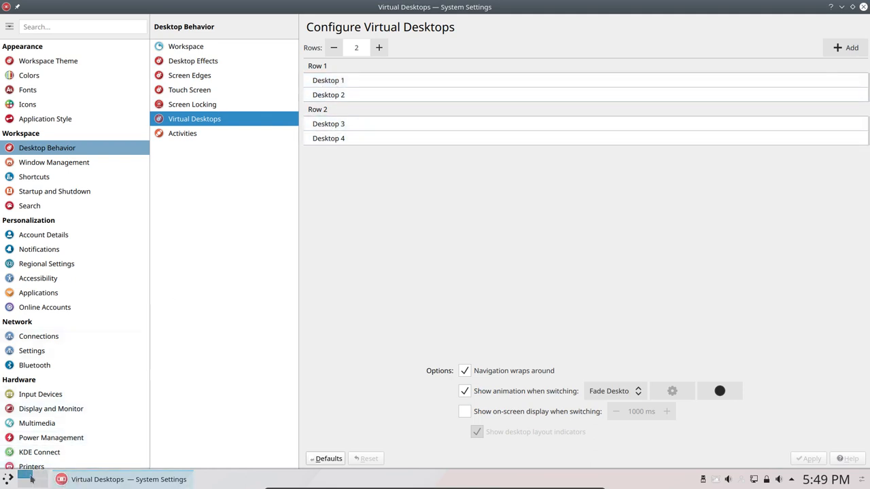
{"action": "mouse_move", "coordinate": [620, 401]}
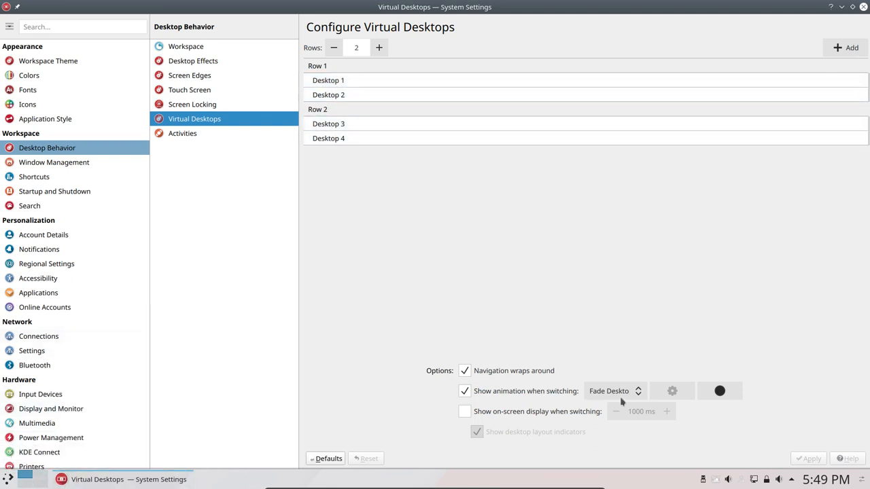
{"action": "left_click", "coordinate": [611, 391]}
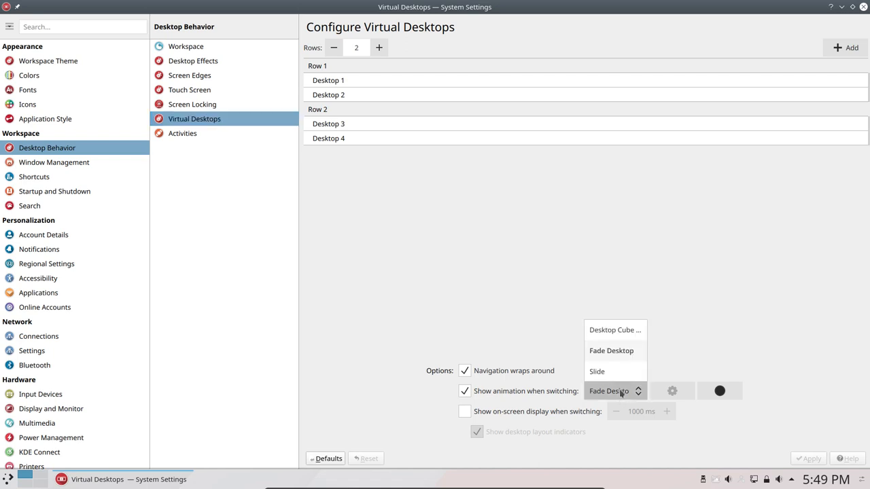
{"action": "mouse_move", "coordinate": [610, 350]}
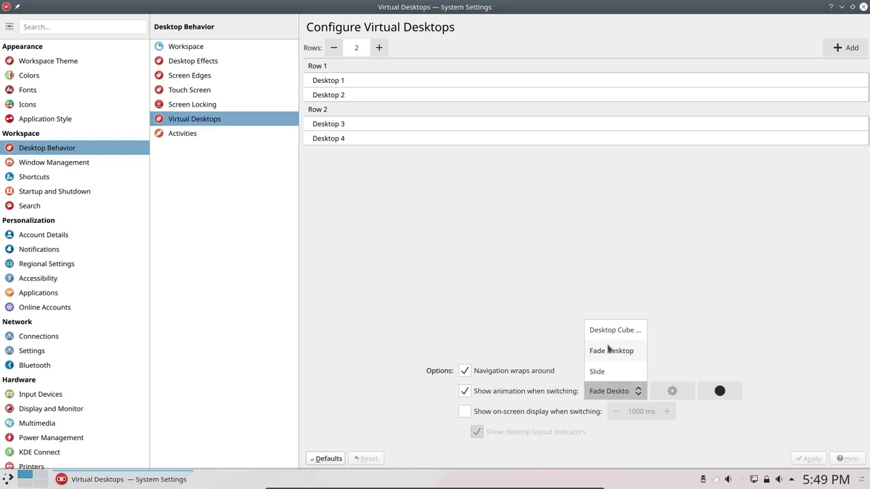
{"action": "mouse_move", "coordinate": [54, 191]}
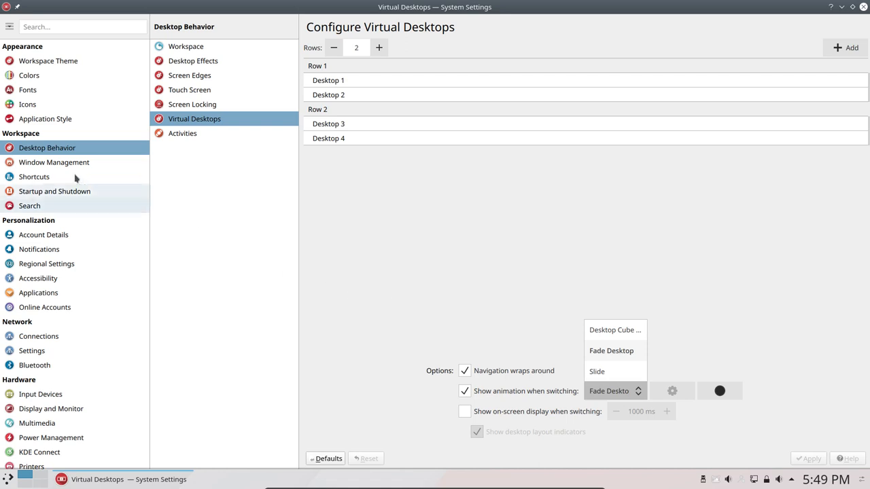
Step: Open Shortcuts' Custom Shortcuts and expand the ArcoLinux group
{"action": "left_click", "coordinate": [34, 176]}
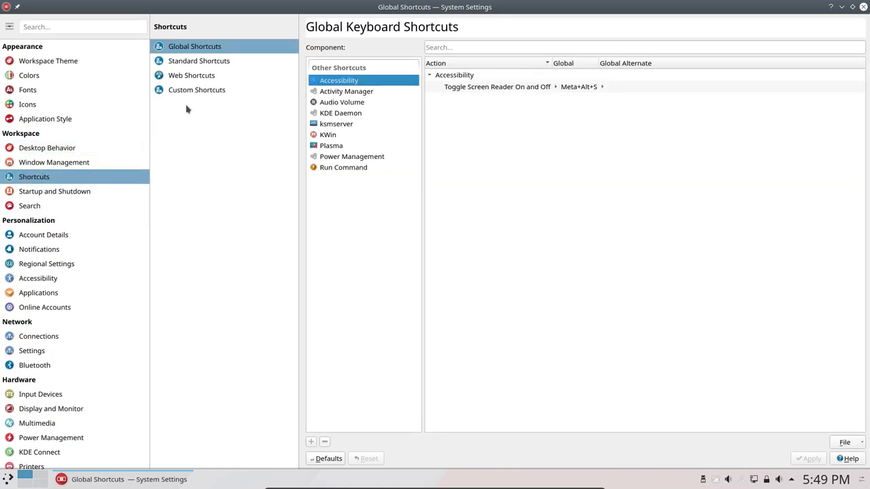
{"action": "left_click", "coordinate": [196, 89]}
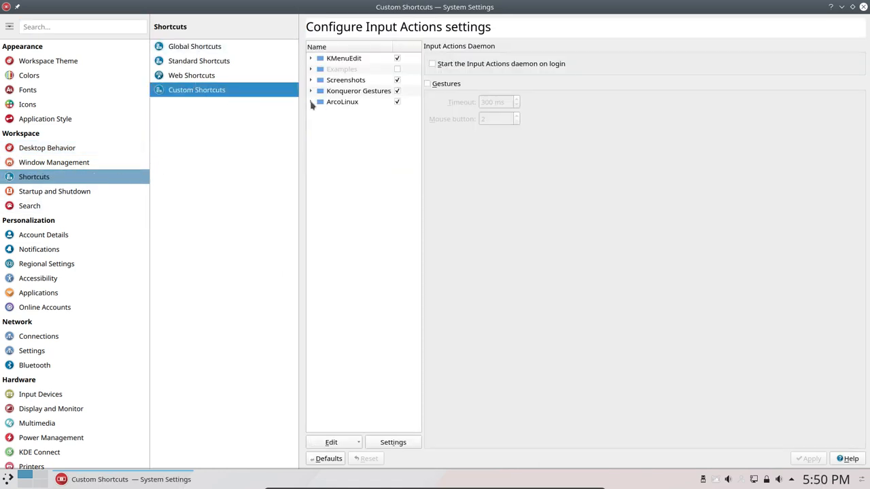
{"action": "left_click", "coordinate": [310, 90]}
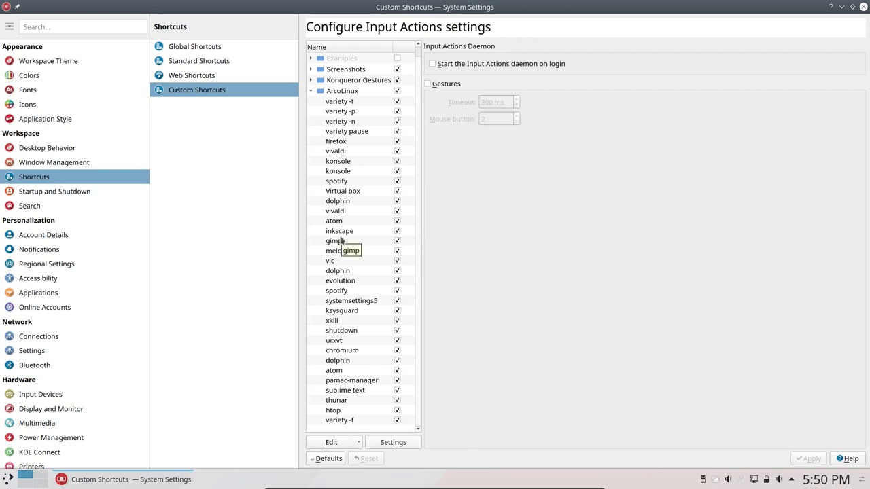
{"action": "mouse_move", "coordinate": [348, 331]}
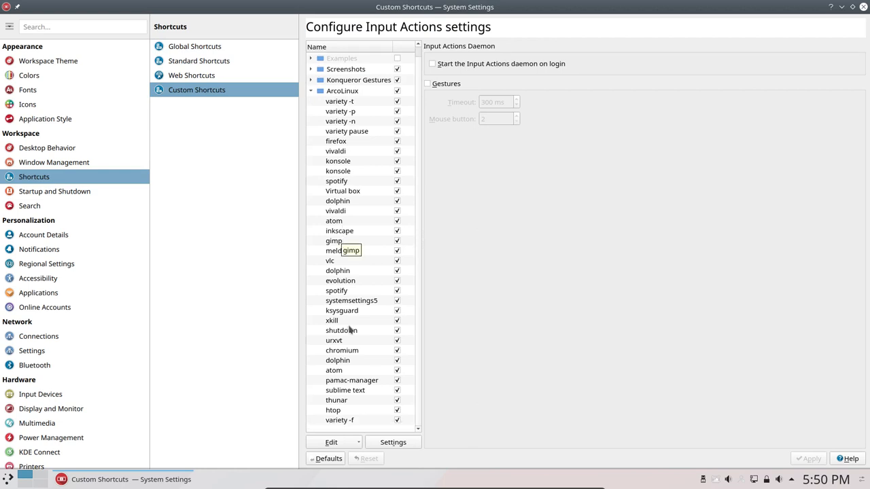
{"action": "mouse_move", "coordinate": [338, 409]}
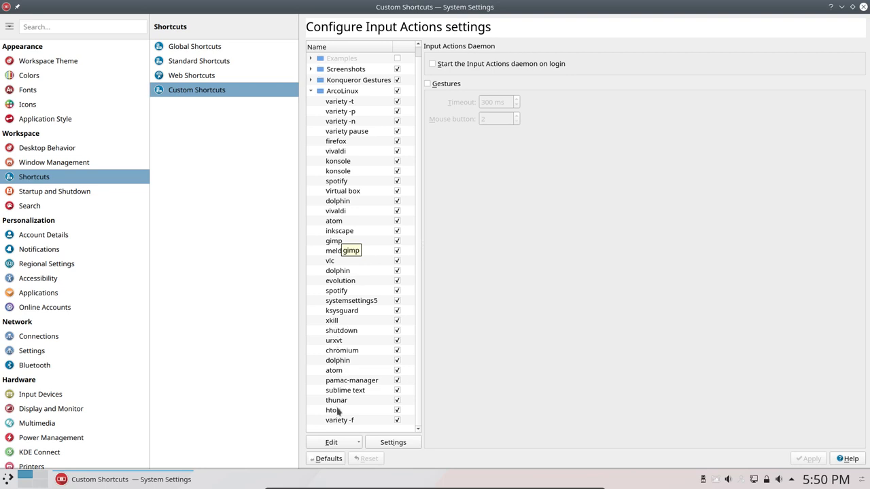
{"action": "mouse_move", "coordinate": [347, 301]}
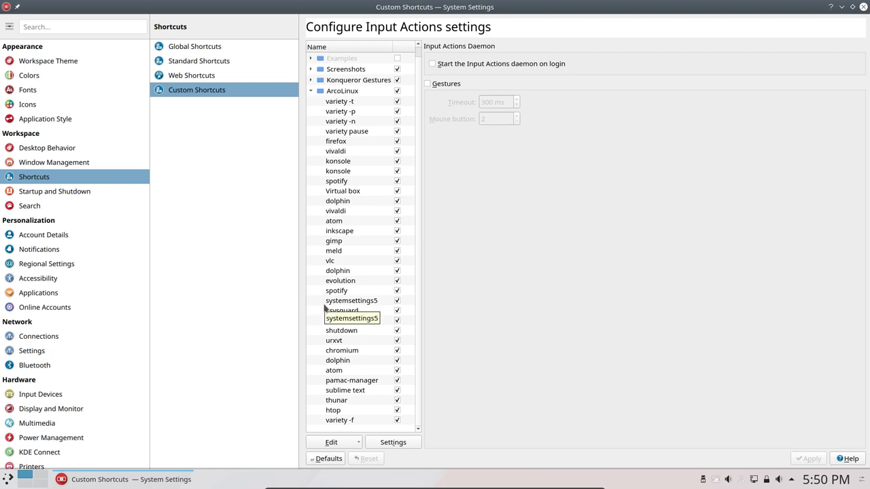
Step: View ksysguard's Ctrl+Shift+Esc trigger and close the launched System Monitor
{"action": "left_click", "coordinate": [341, 310]}
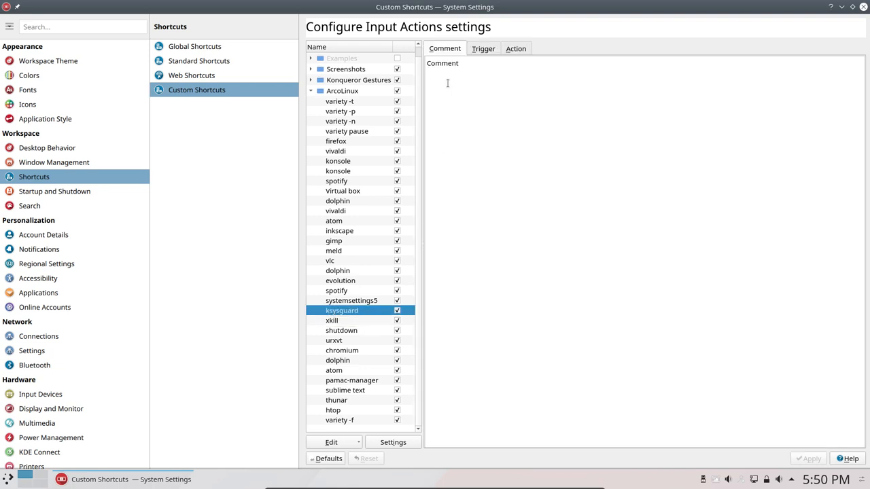
{"action": "left_click", "coordinate": [483, 48]}
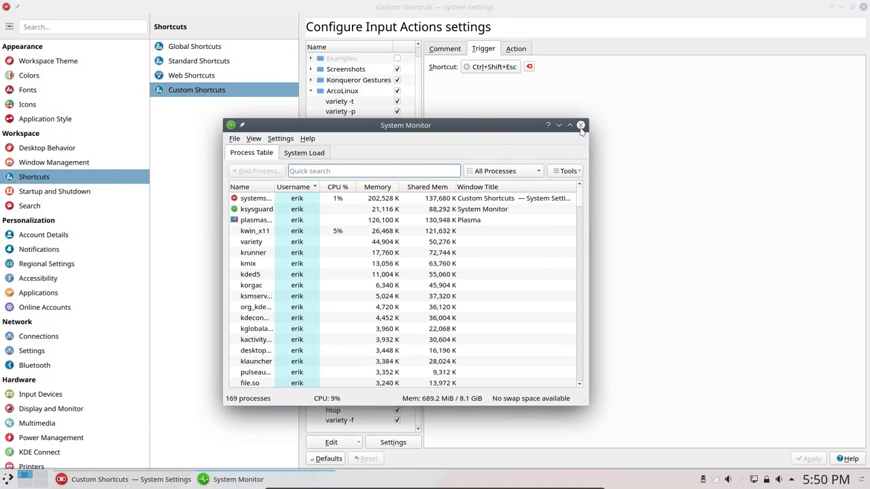
{"action": "left_click", "coordinate": [580, 125]}
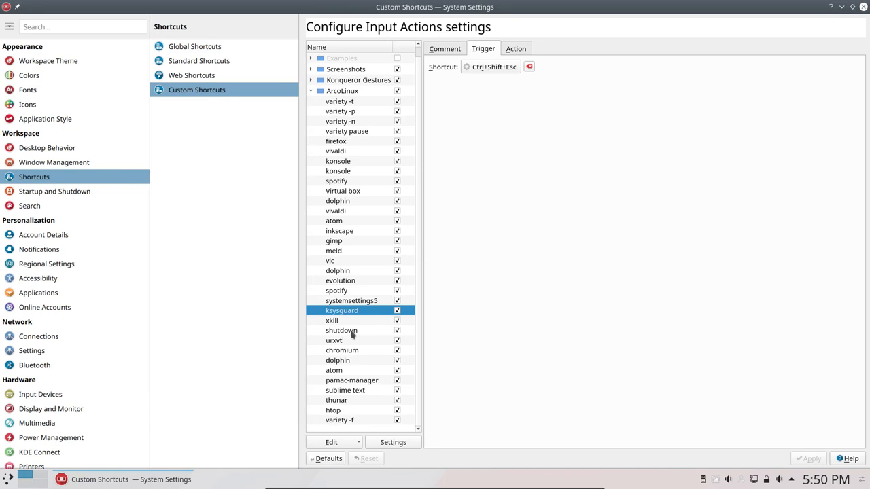
Step: Inspect shutdown, urxvt, chromium and htop (Meta+H) shortcuts, cancelling logout and closing htop
{"action": "left_click", "coordinate": [341, 330]}
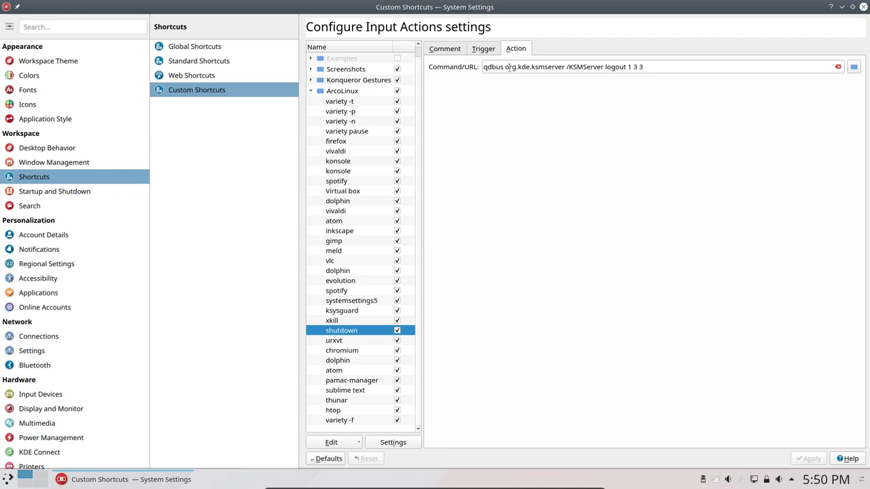
{"action": "mouse_move", "coordinate": [529, 152]}
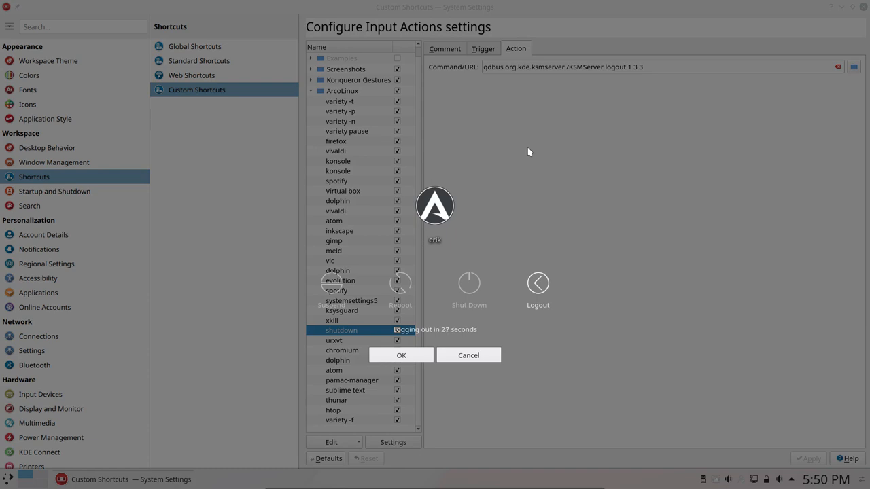
{"action": "left_click", "coordinate": [468, 355]}
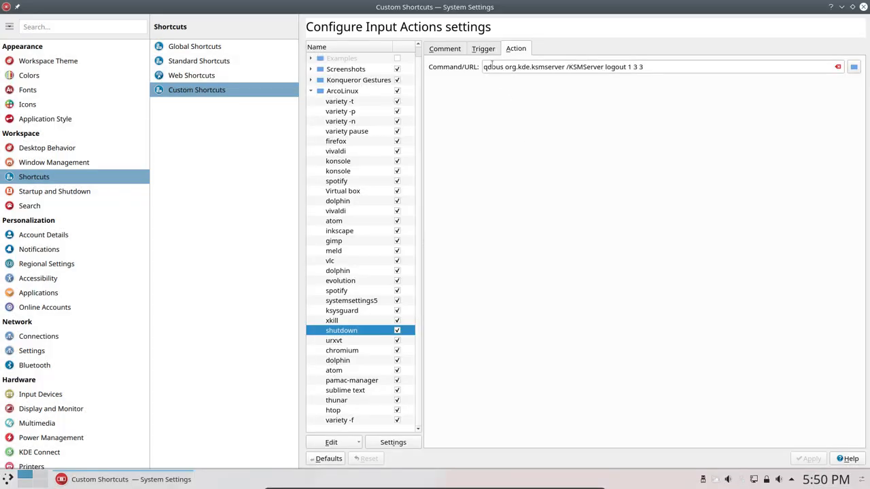
{"action": "mouse_move", "coordinate": [579, 140]}
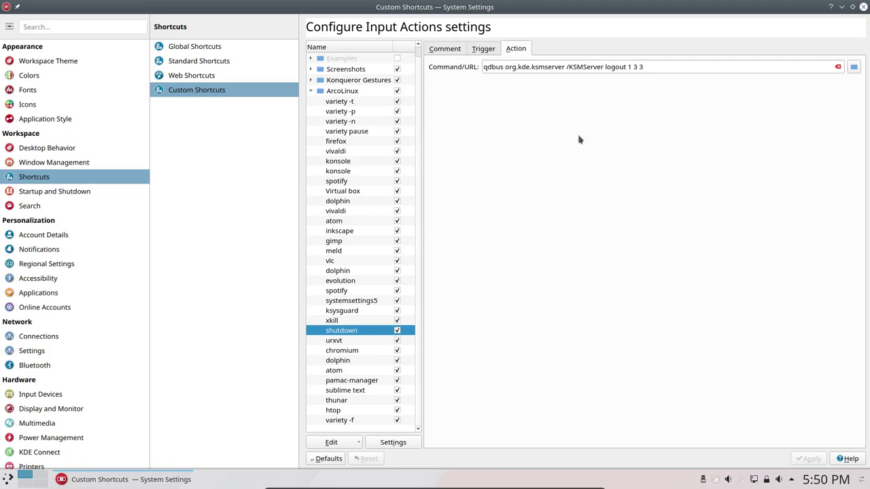
{"action": "mouse_move", "coordinate": [358, 346]}
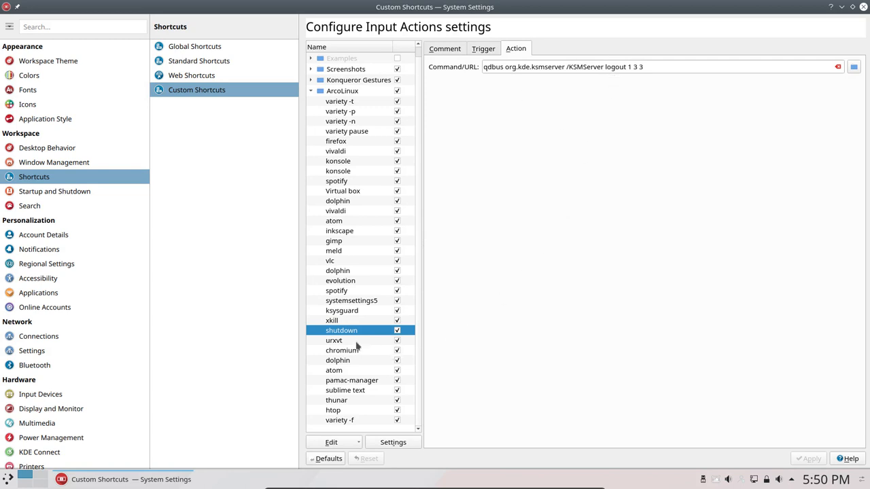
{"action": "left_click", "coordinate": [334, 340]}
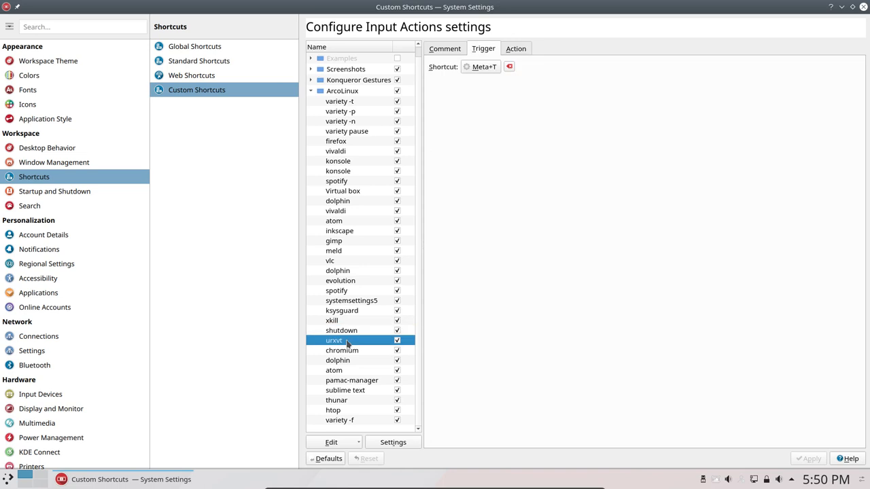
{"action": "left_click", "coordinate": [342, 350]}
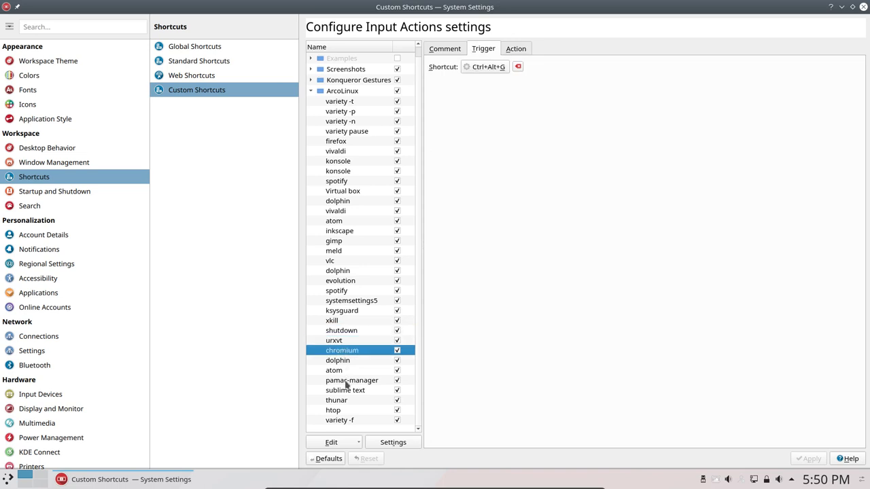
{"action": "left_click", "coordinate": [351, 379]}
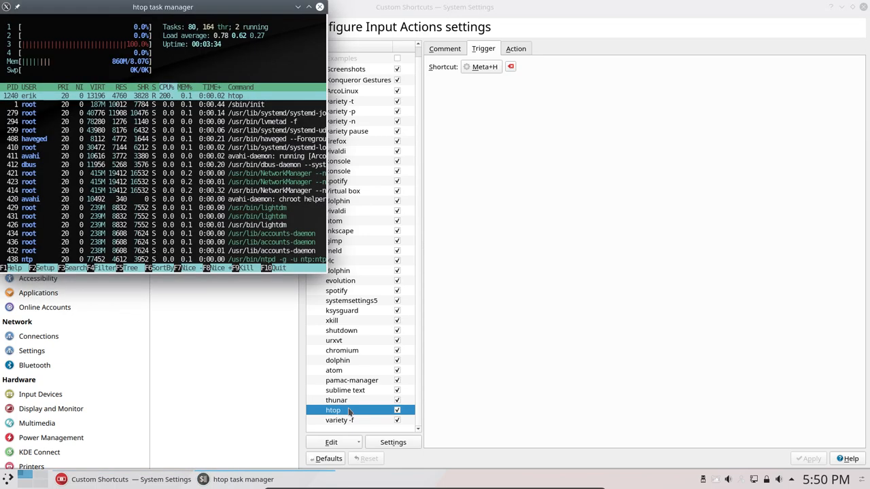
{"action": "left_click", "coordinate": [319, 7]}
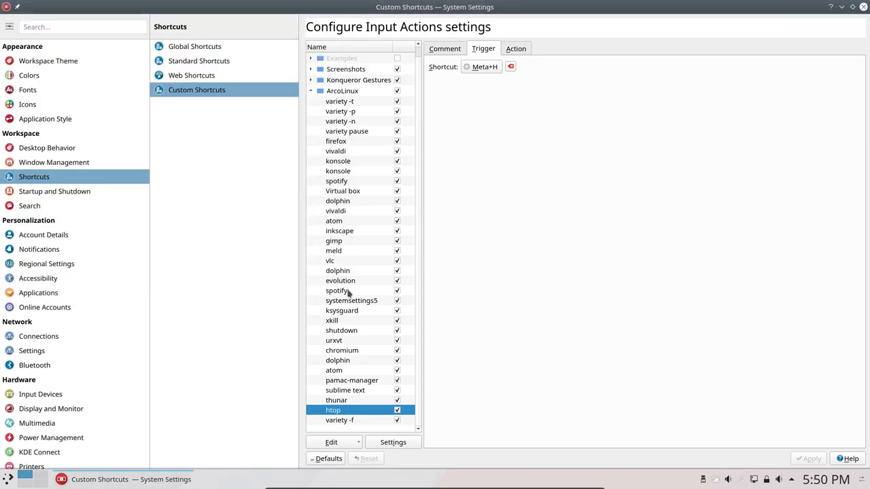
{"action": "scroll", "scroll_direction": "up", "scroll_amount": 3}
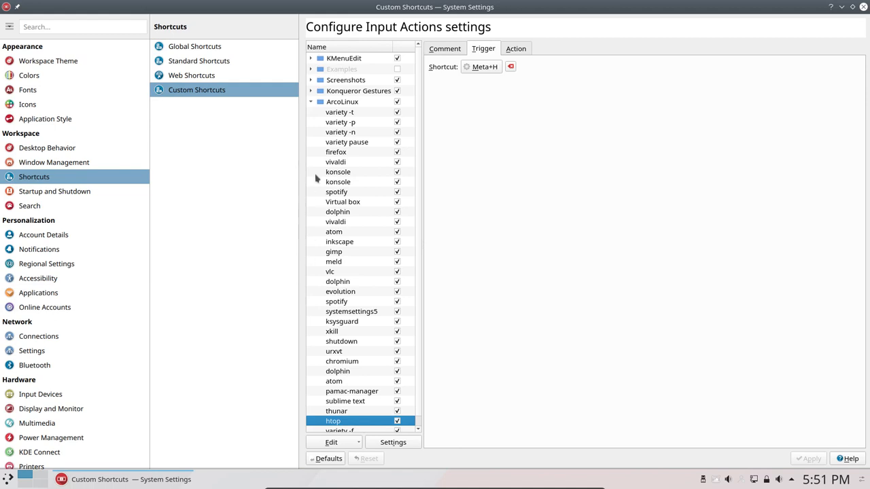
Step: Collapse ArcoLinux and show Startup and Shutdown's Desktop Session, with login starting an empty session
{"action": "left_click", "coordinate": [311, 101]}
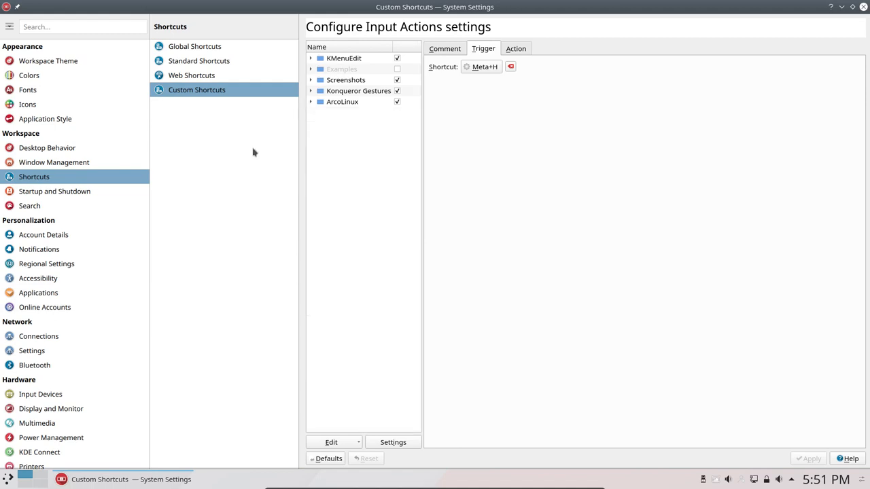
{"action": "left_click", "coordinate": [55, 191]}
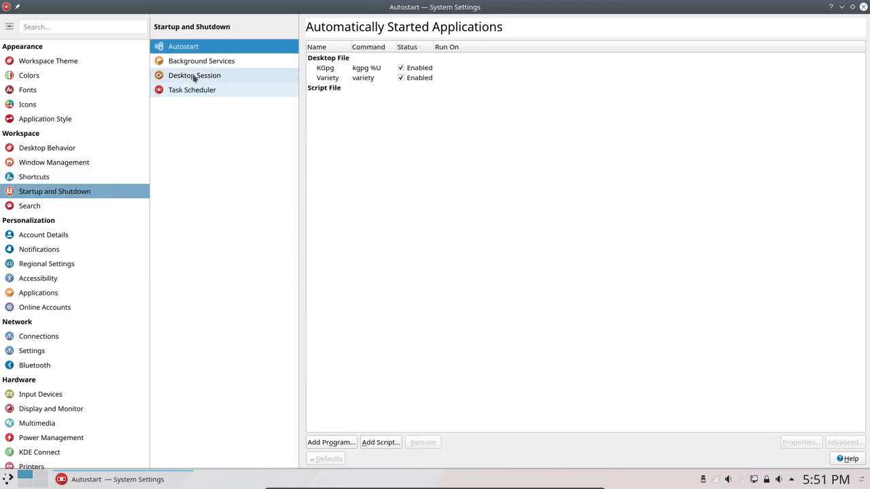
{"action": "left_click", "coordinate": [194, 75]}
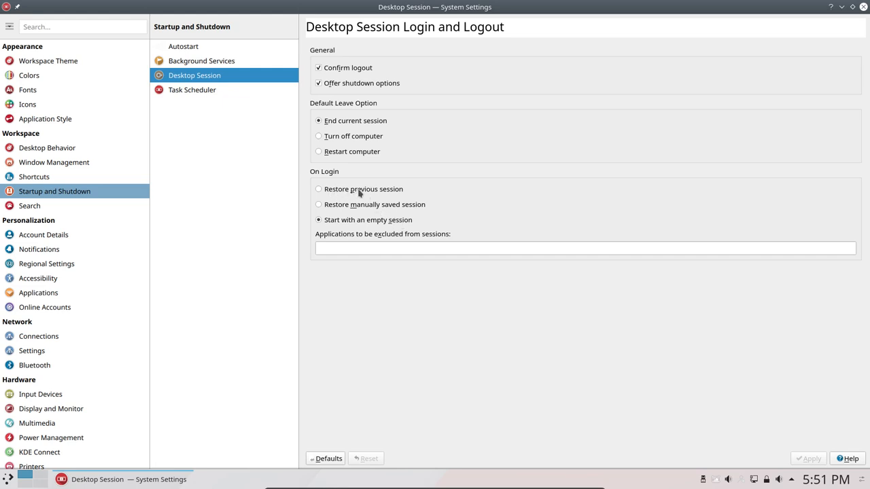
{"action": "mouse_move", "coordinate": [57, 212]}
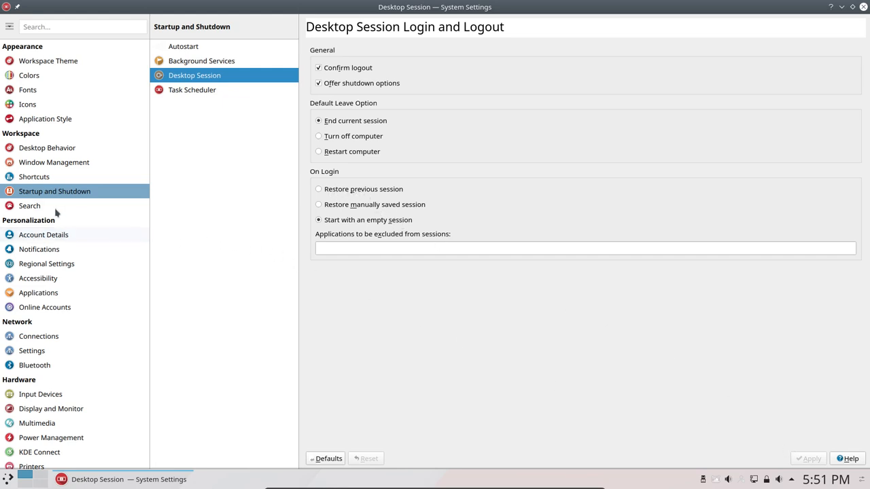
{"action": "mouse_move", "coordinate": [46, 264]}
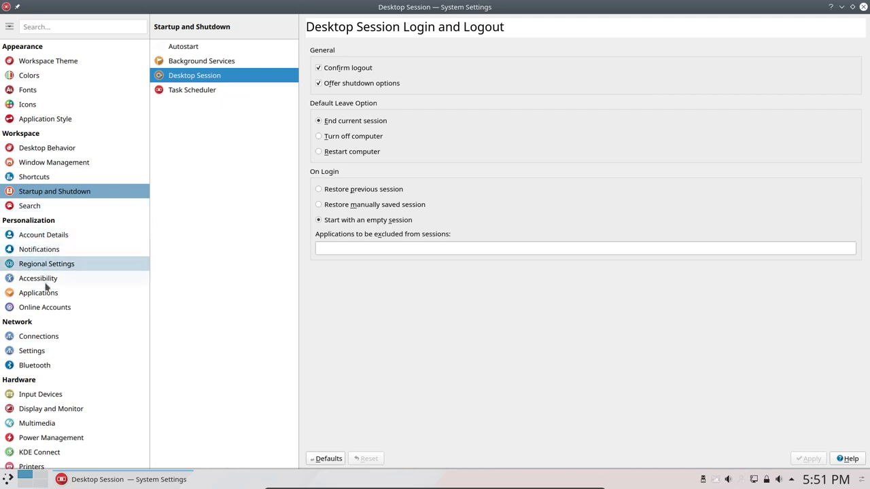
{"action": "mouse_move", "coordinate": [64, 447]}
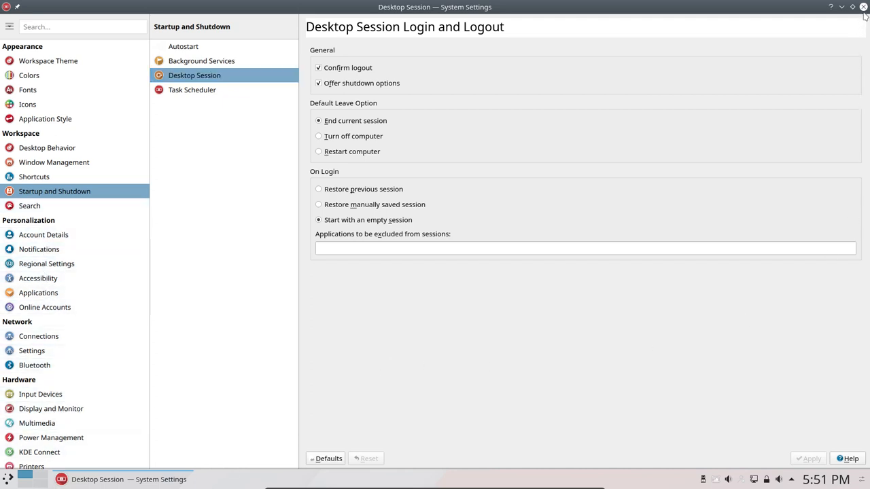
Step: Close System Settings and launch Konsole showing the neofetch ArcoLinux summary, nudged right
{"action": "left_click", "coordinate": [864, 7]}
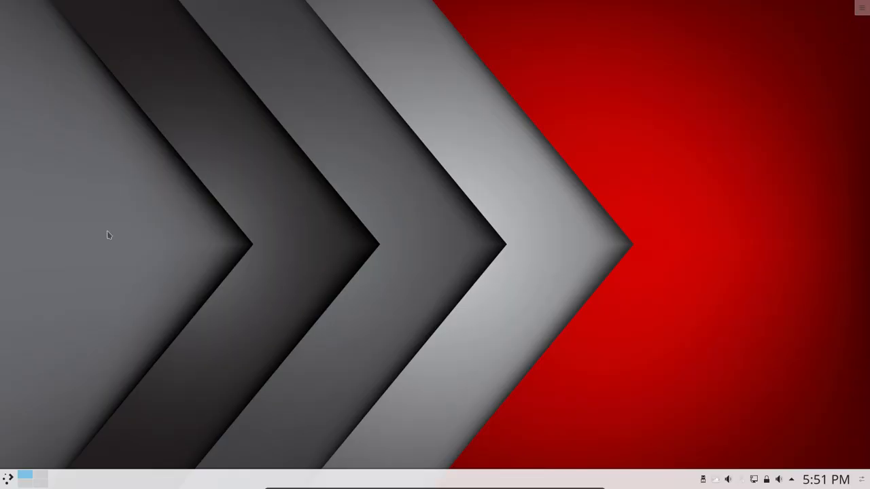
{"action": "mouse_move", "coordinate": [320, 236]}
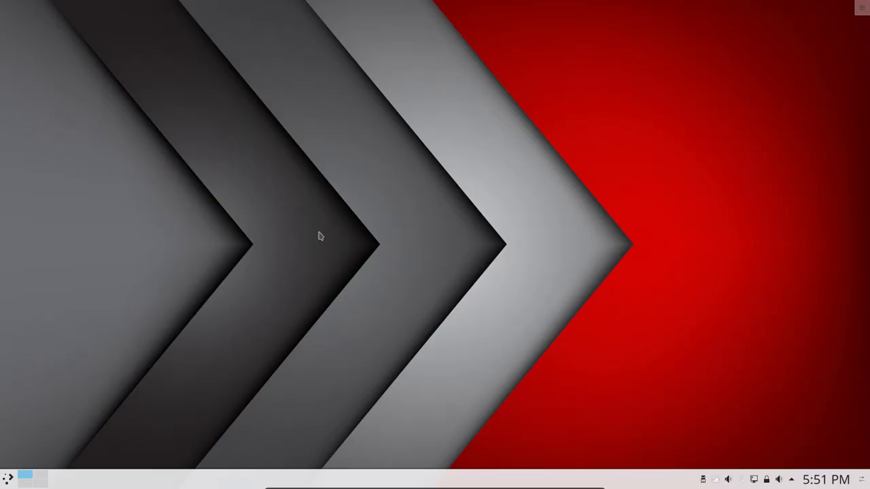
{"action": "left_click", "coordinate": [29, 479]}
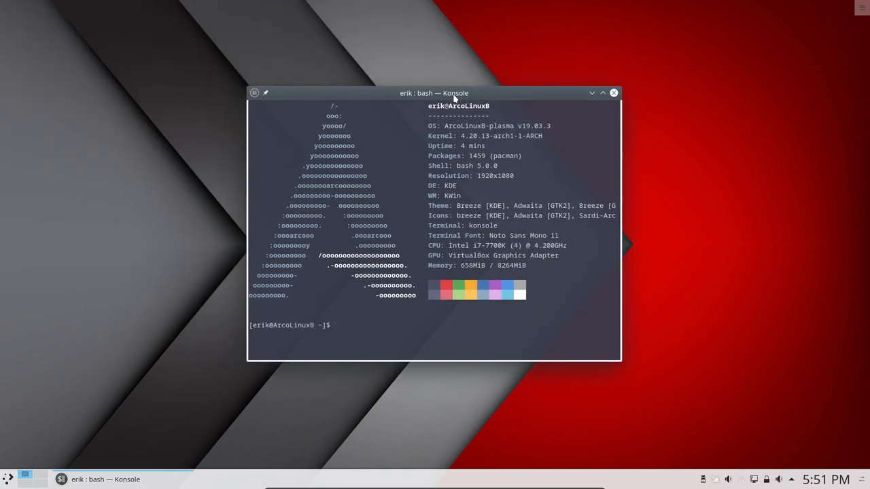
{"action": "left_click_drag", "start_coordinate": [455, 93], "coordinate": [485, 89]}
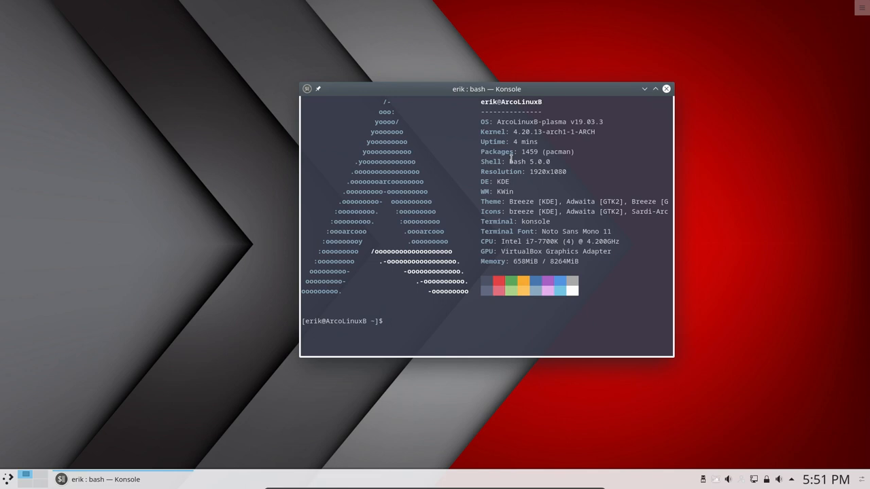
{"action": "mouse_move", "coordinate": [510, 159]}
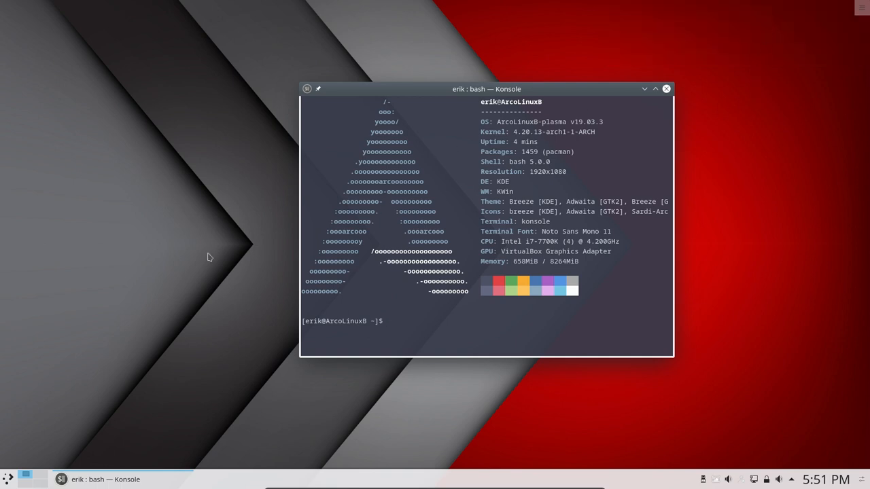
{"action": "mouse_move", "coordinate": [133, 295]}
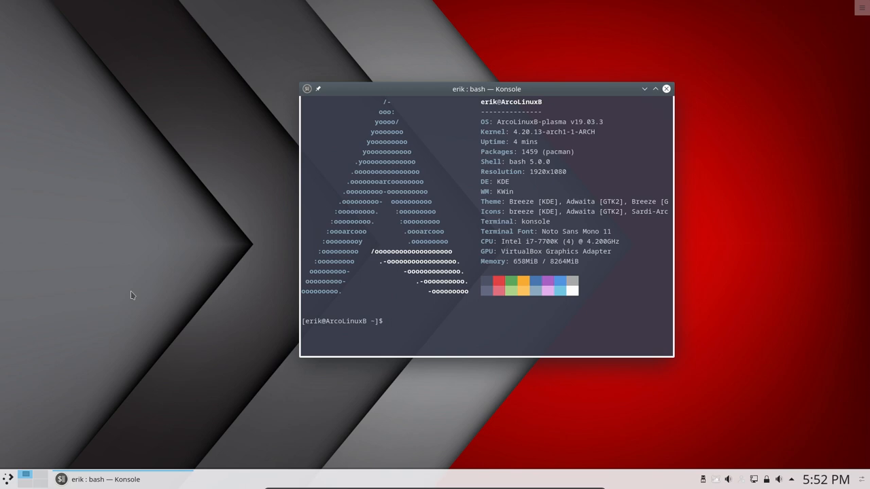
{"action": "mouse_move", "coordinate": [484, 299]}
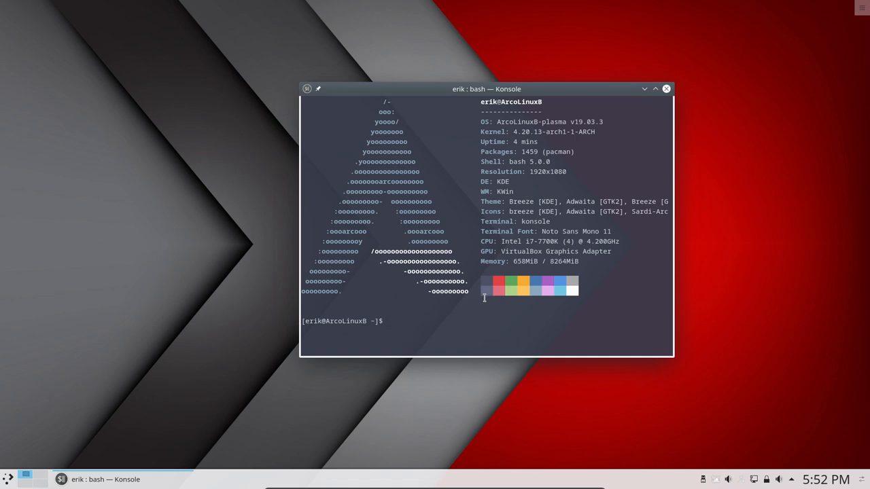